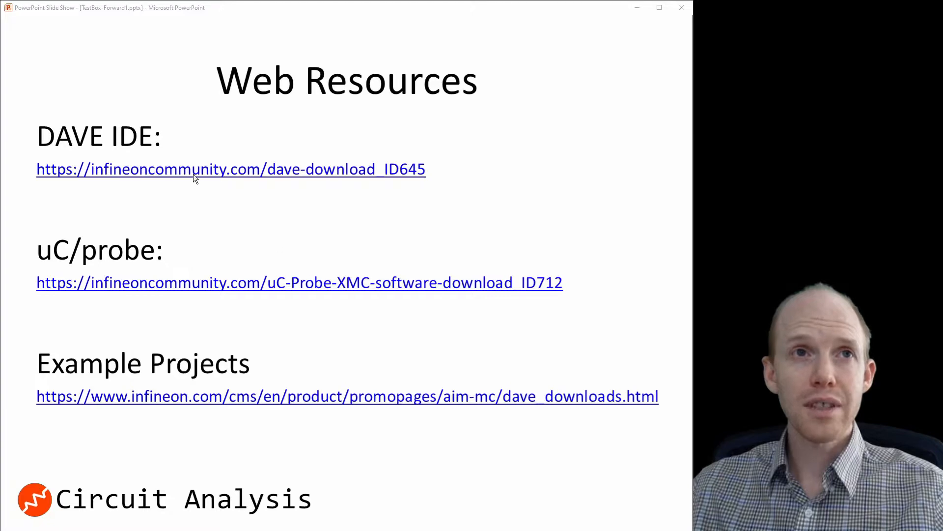
{"action": "mouse_move", "coordinate": [211, 253]}
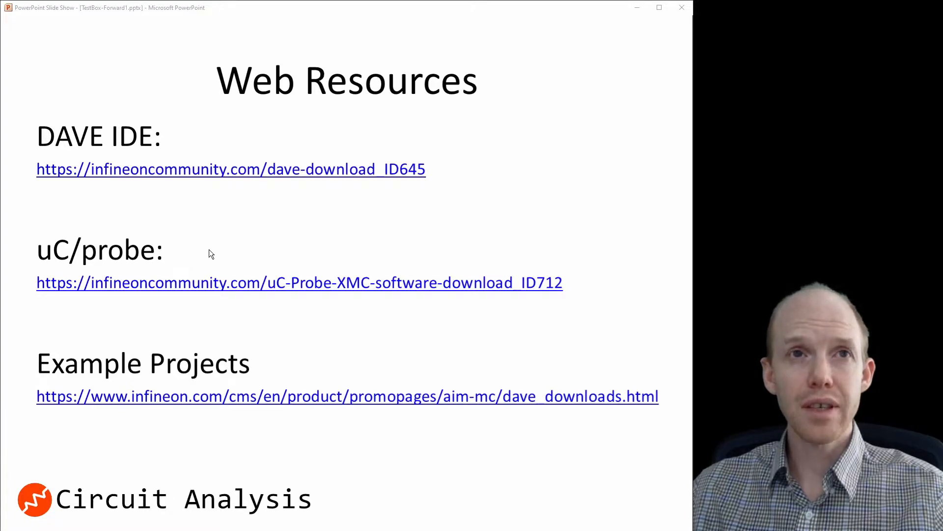
{"action": "mouse_move", "coordinate": [137, 211]}
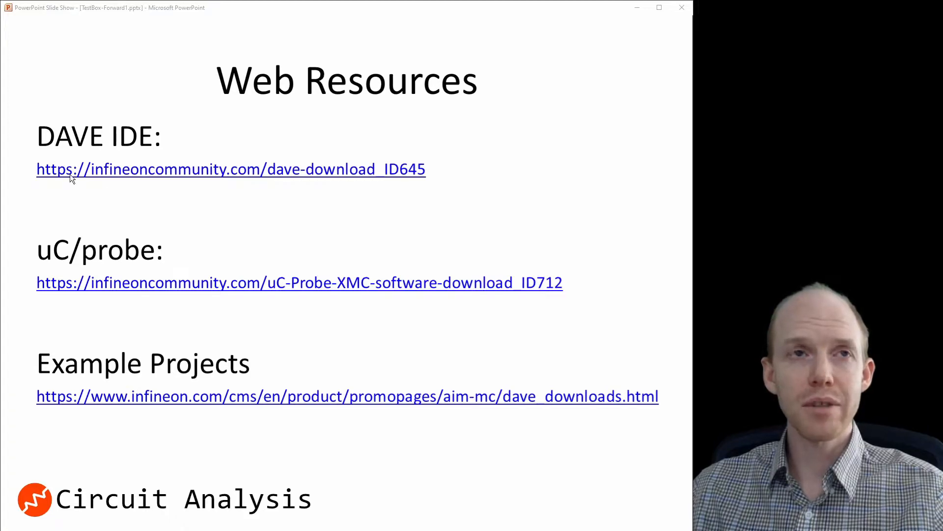
{"action": "mouse_move", "coordinate": [234, 270]}
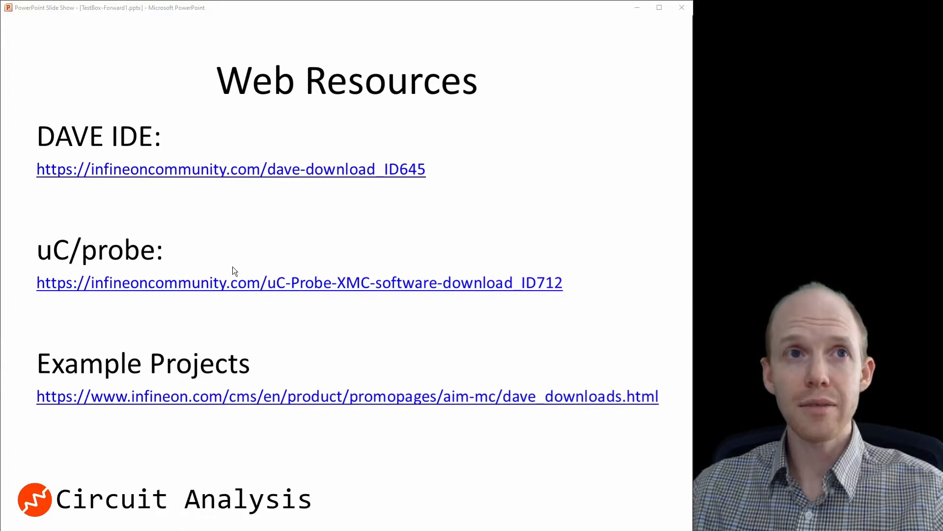
{"action": "mouse_move", "coordinate": [51, 270]}
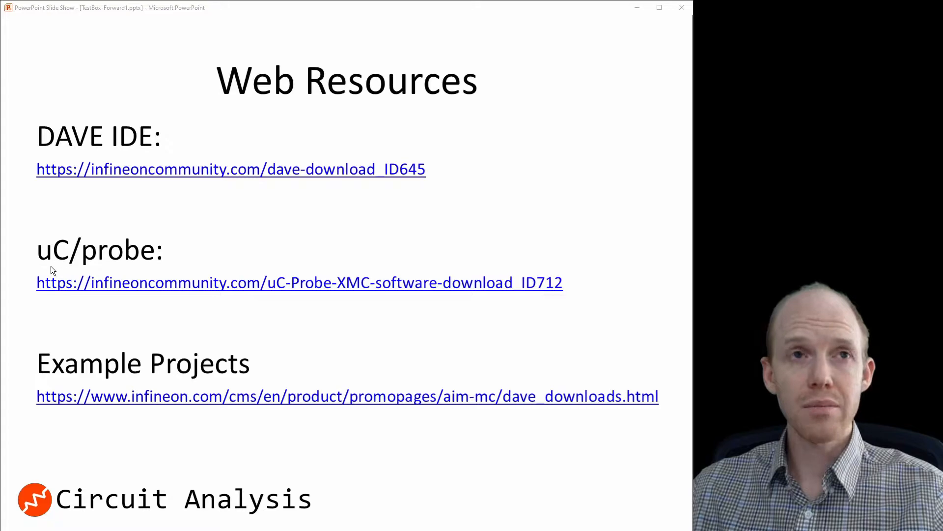
{"action": "mouse_move", "coordinate": [118, 306]}
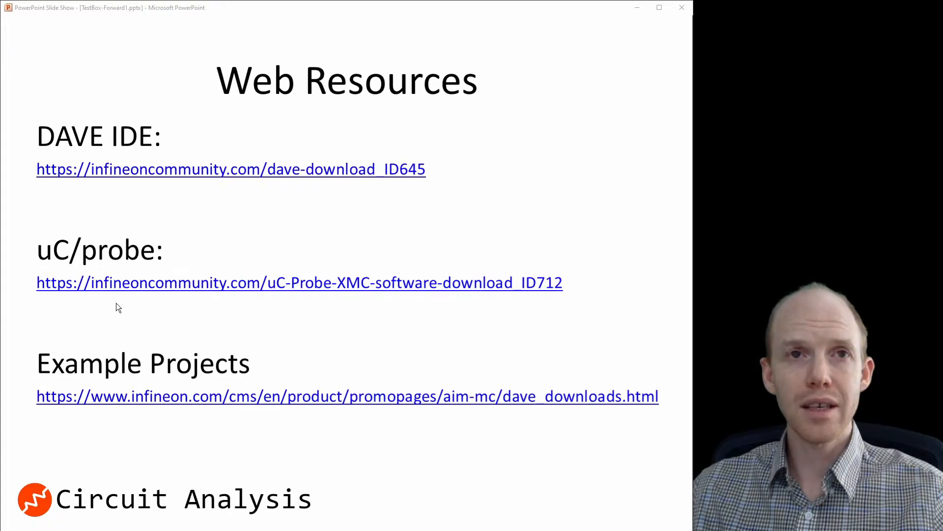
{"action": "mouse_move", "coordinate": [187, 313]}
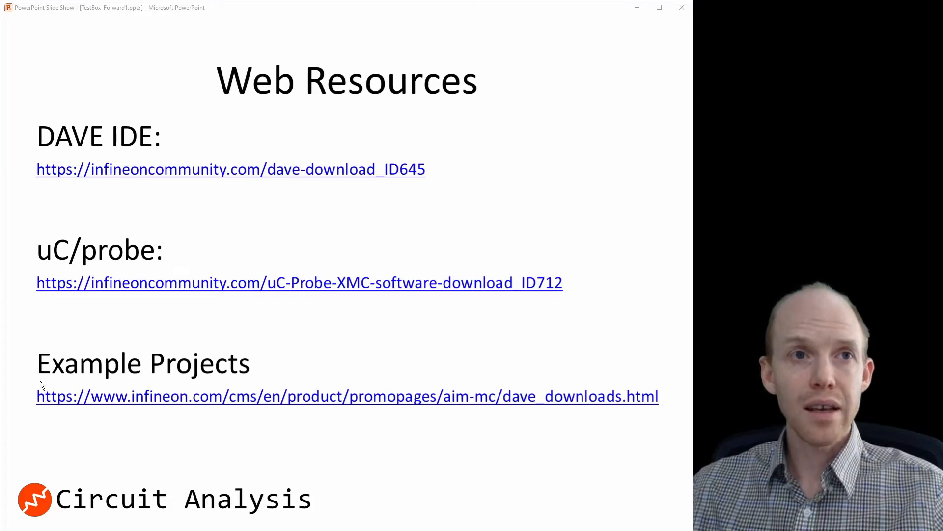
{"action": "mouse_move", "coordinate": [293, 383]}
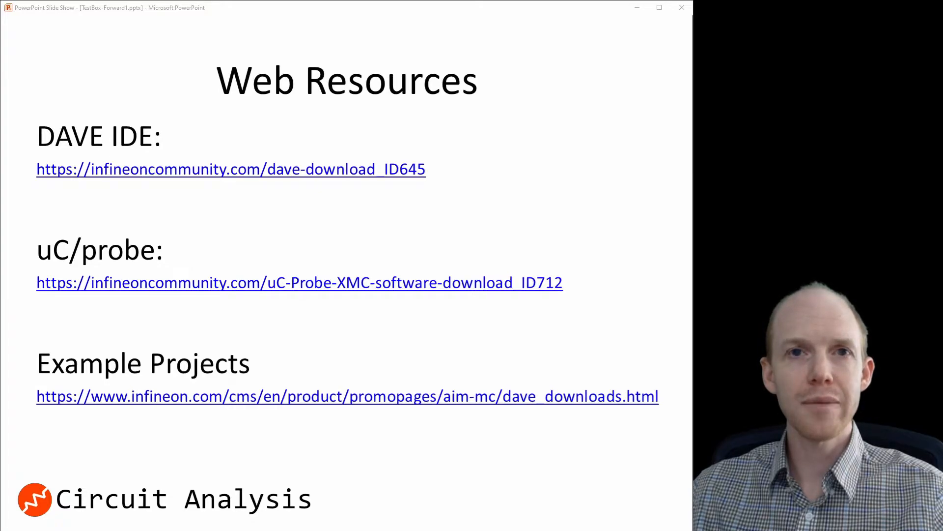
Step: Switch to Firefox showing the Infineon DAVE software download page with its registration form
{"action": "left_click", "coordinate": [230, 170]}
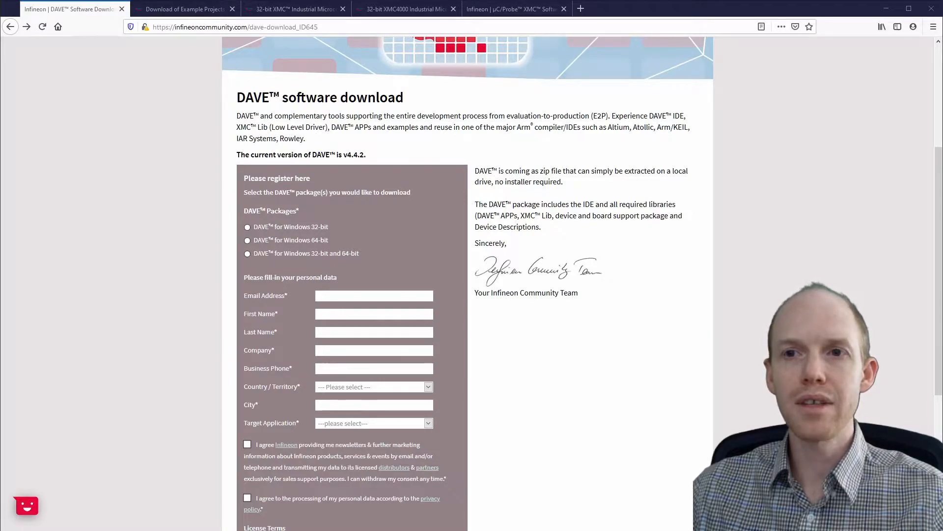
Step: Show the Example Projects page and filter its list with the keyword 'analog' to find the DAC examples
{"action": "left_click", "coordinate": [183, 9]}
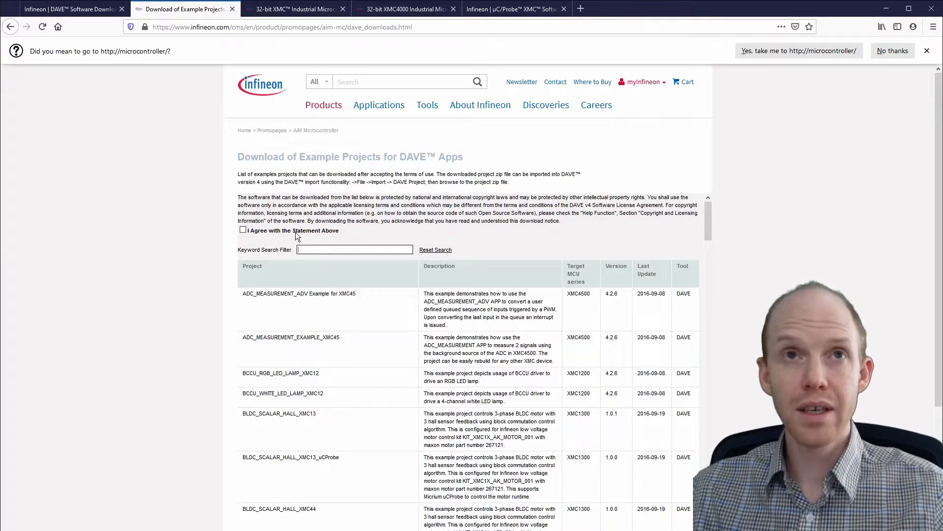
{"action": "mouse_move", "coordinate": [196, 176]}
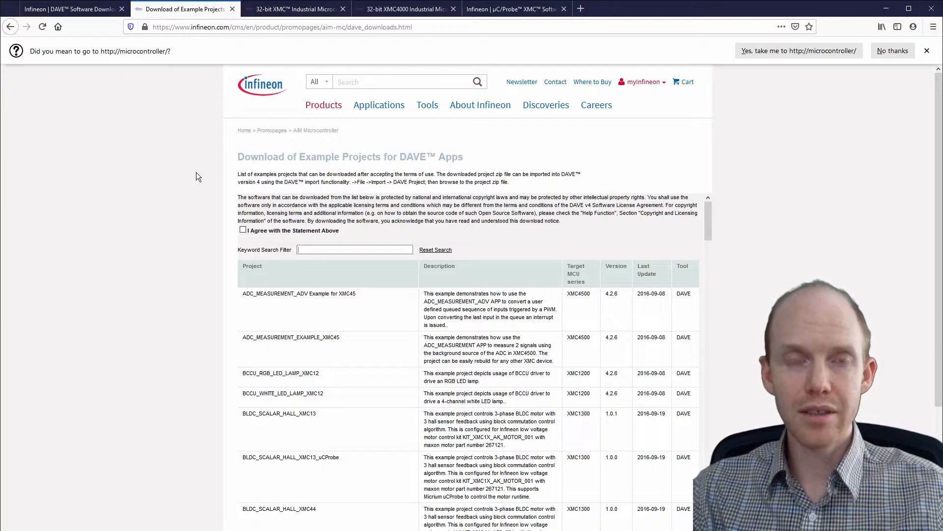
{"action": "type", "text": "analog"}
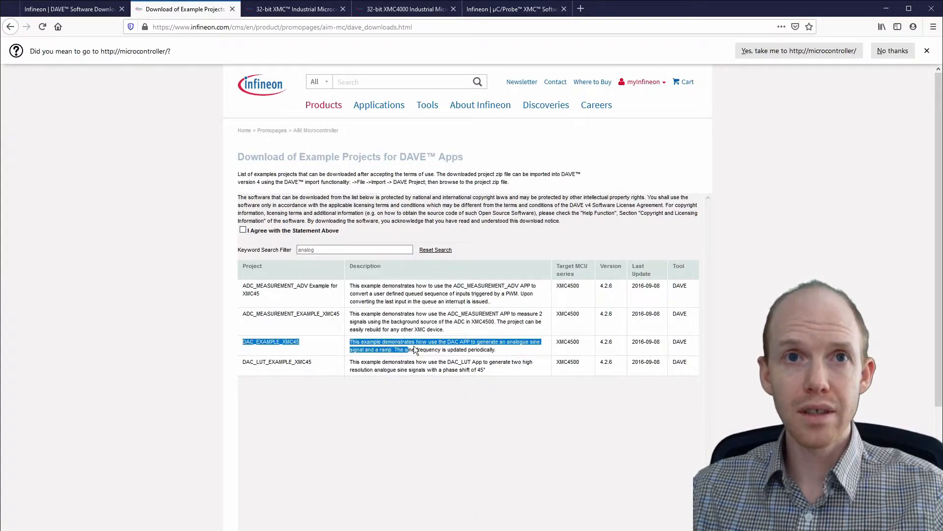
{"action": "left_click", "coordinate": [440, 341]}
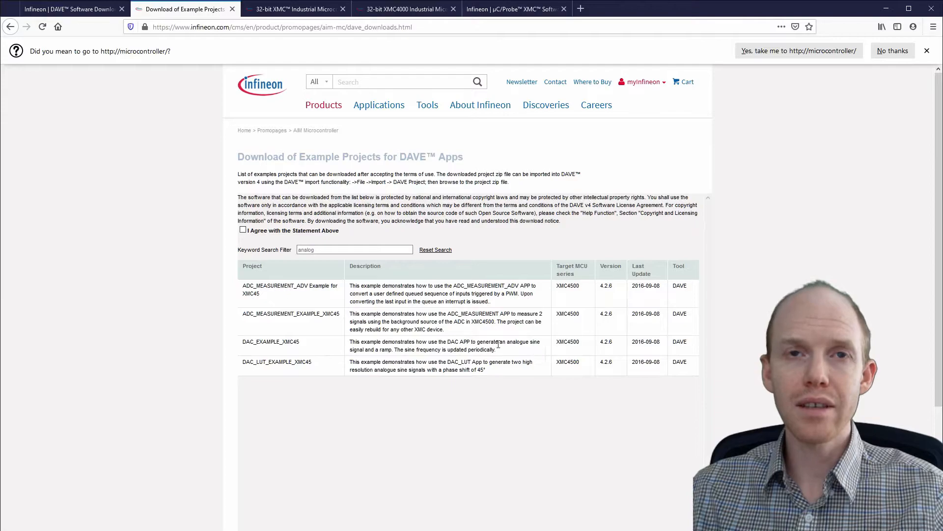
{"action": "double_click", "coordinate": [446, 350]}
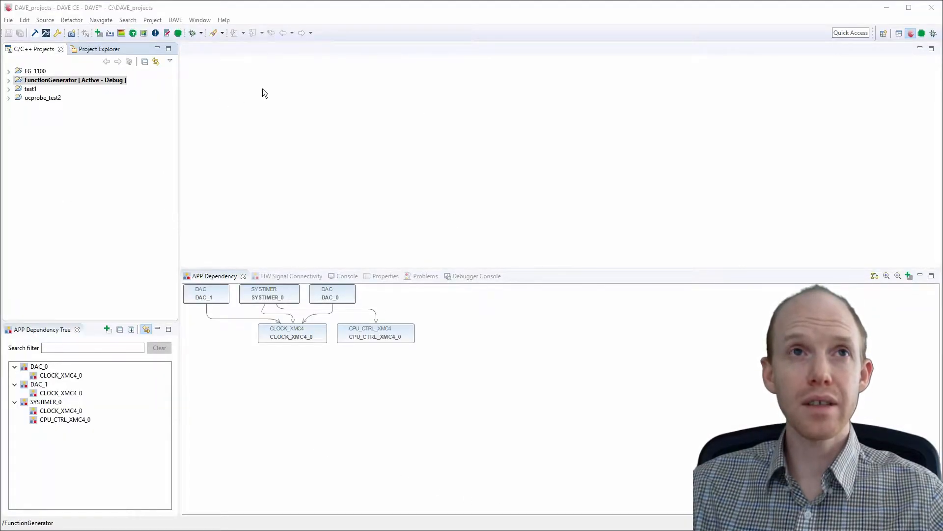
Step: Open Help Contents and the DAVE User Manual at its first Getting Started chapter
{"action": "left_click", "coordinate": [223, 19]}
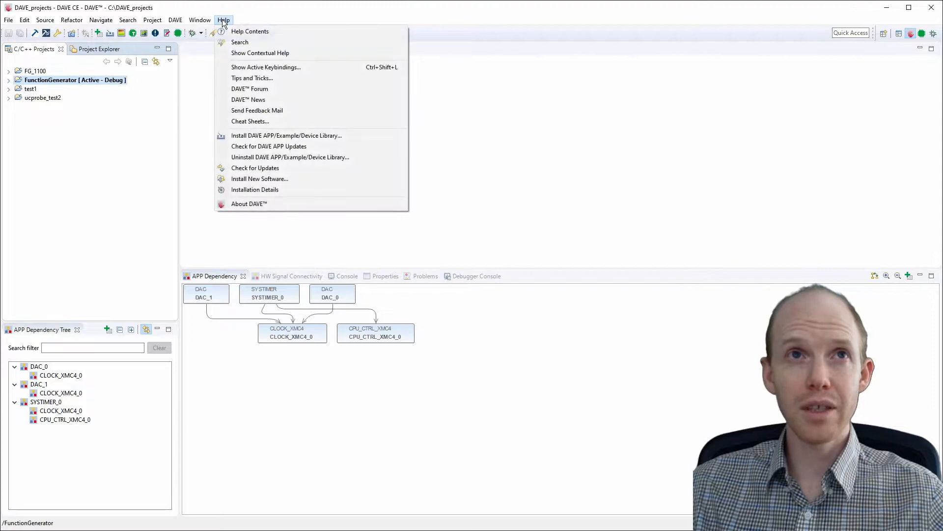
{"action": "mouse_move", "coordinate": [250, 32]}
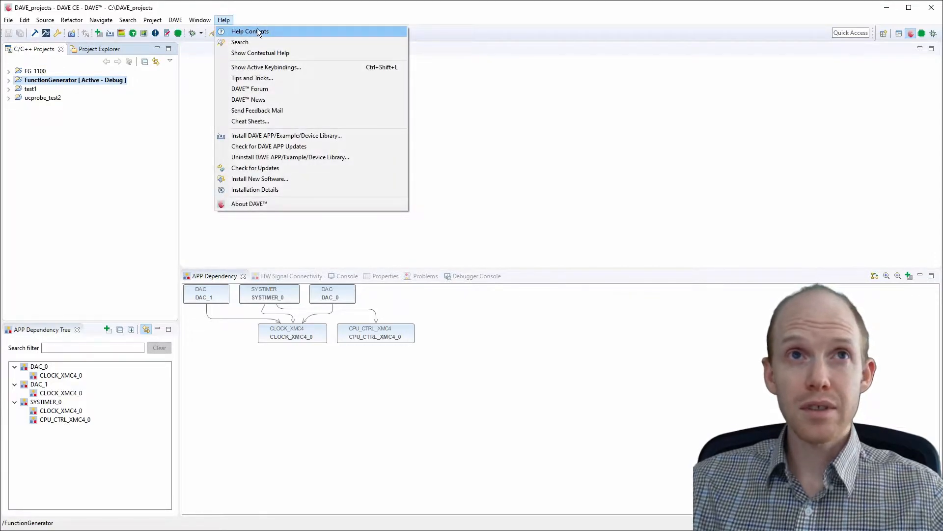
{"action": "key", "text": "Escape"}
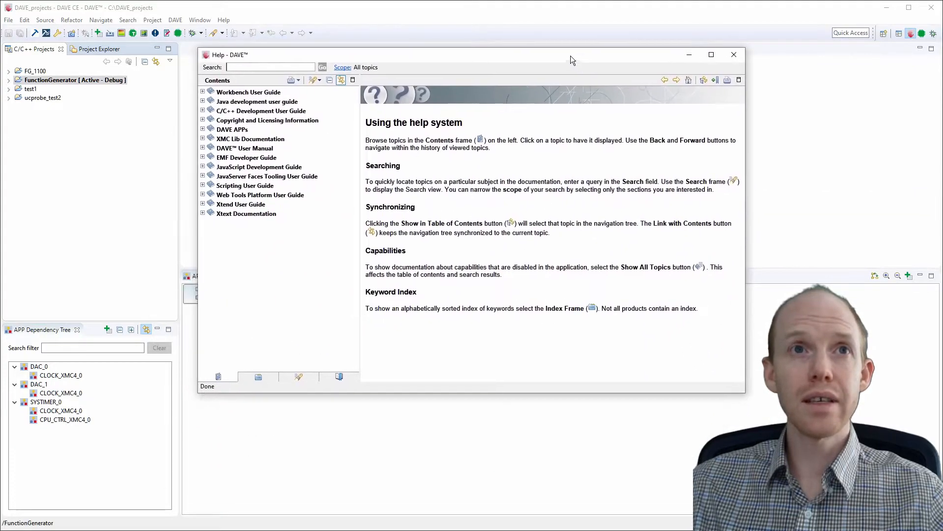
{"action": "mouse_move", "coordinate": [245, 148]}
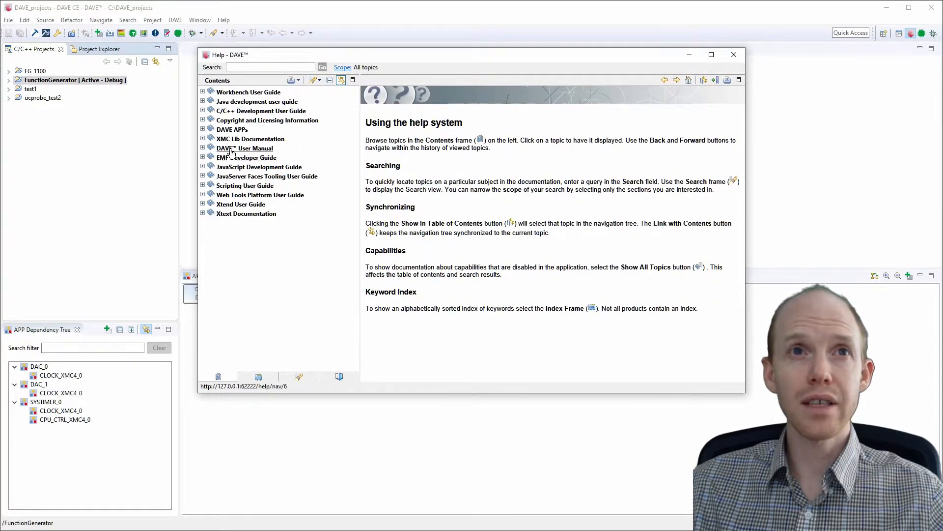
{"action": "left_click", "coordinate": [245, 148]}
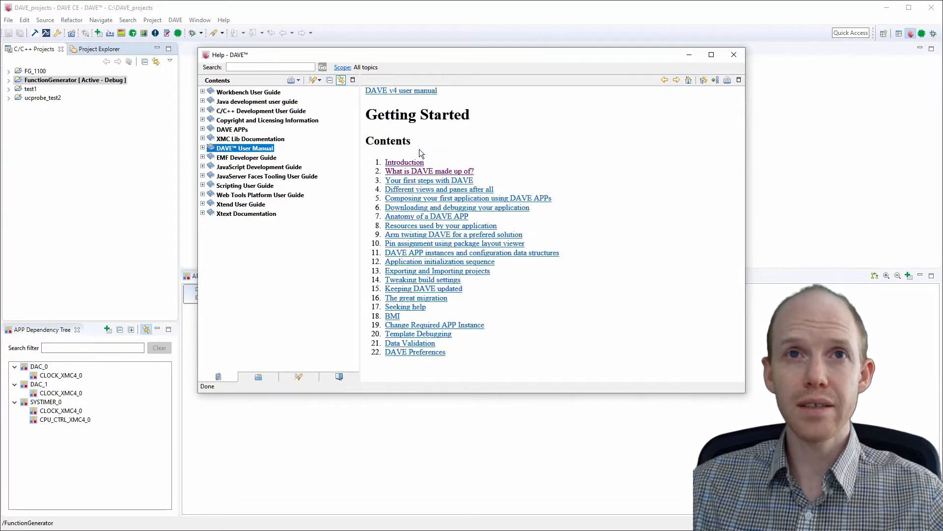
{"action": "left_click", "coordinate": [404, 162]}
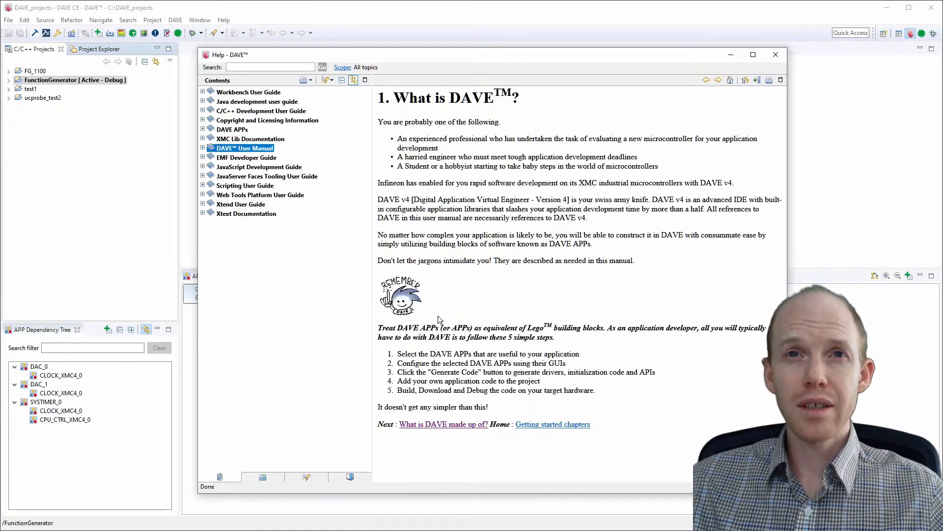
Step: Navigate through the manual chapters to the 'Different views and panes' section
{"action": "left_click", "coordinate": [444, 424]}
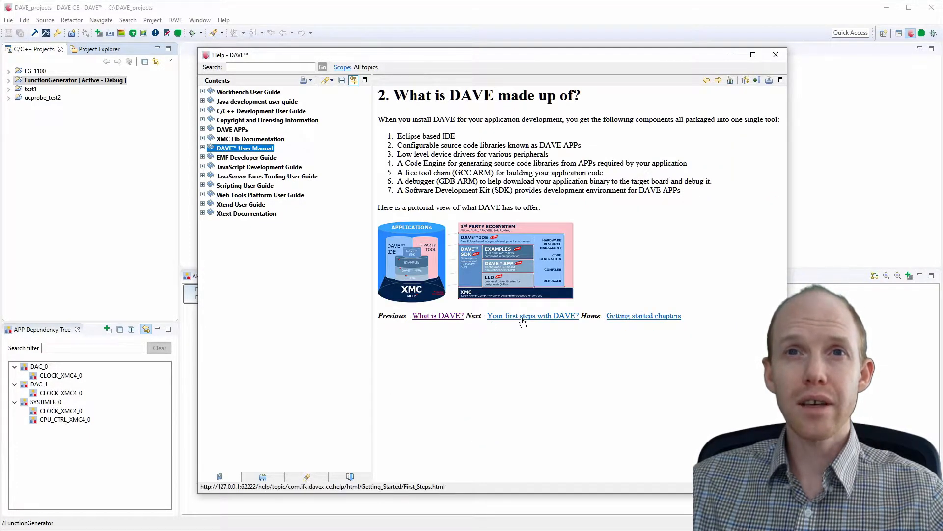
{"action": "left_click", "coordinate": [533, 315]}
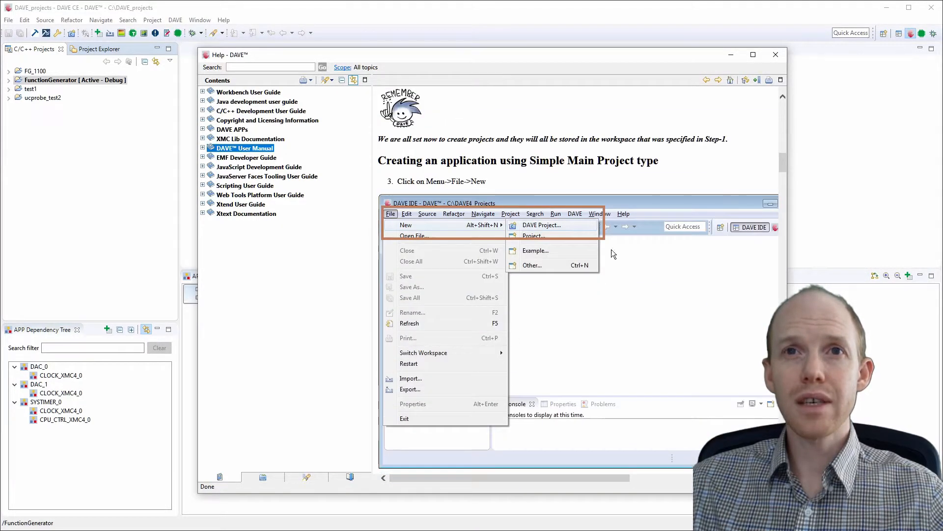
{"action": "scroll", "scroll_direction": "down", "scroll_amount": 3}
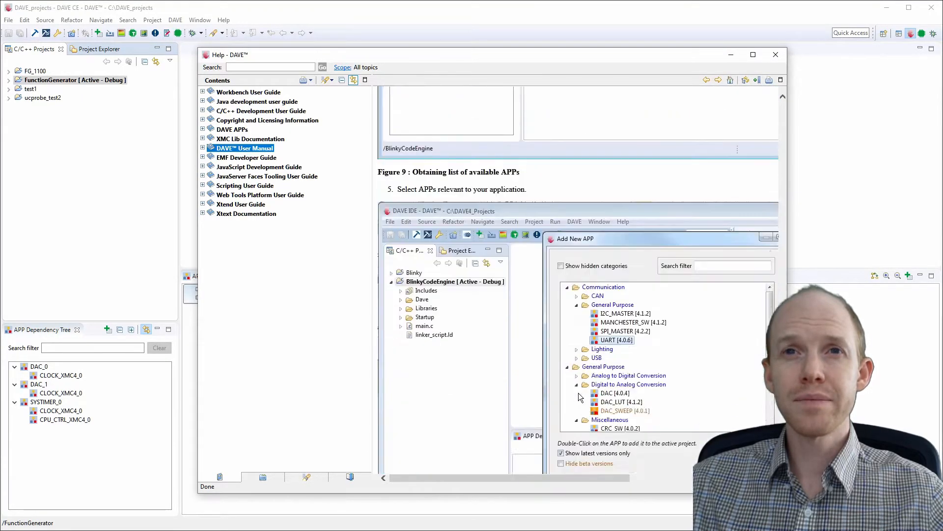
{"action": "scroll", "scroll_direction": "down", "scroll_amount": 3}
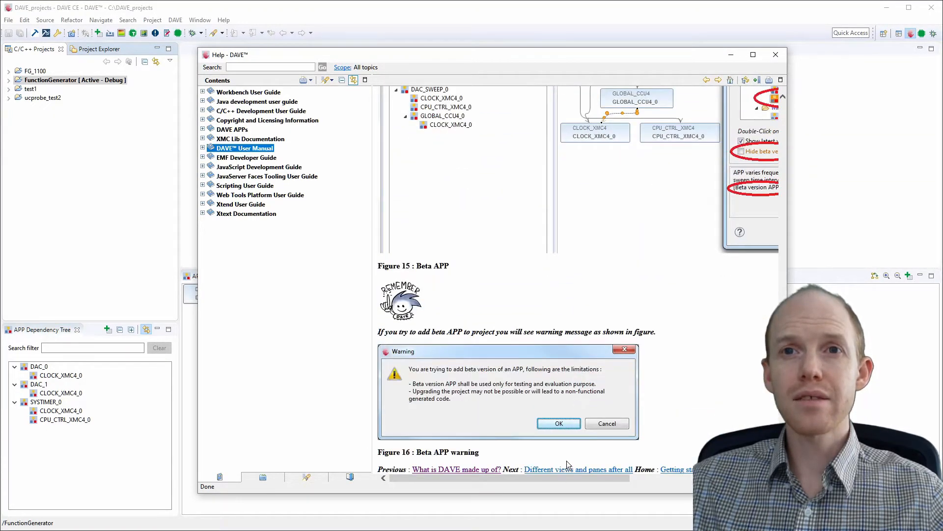
{"action": "left_click", "coordinate": [575, 470]}
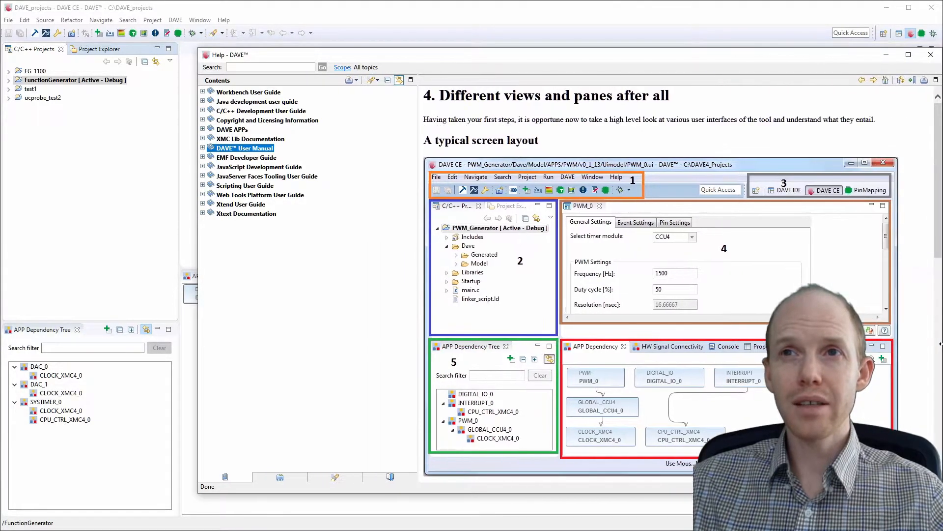
{"action": "mouse_move", "coordinate": [666, 147]}
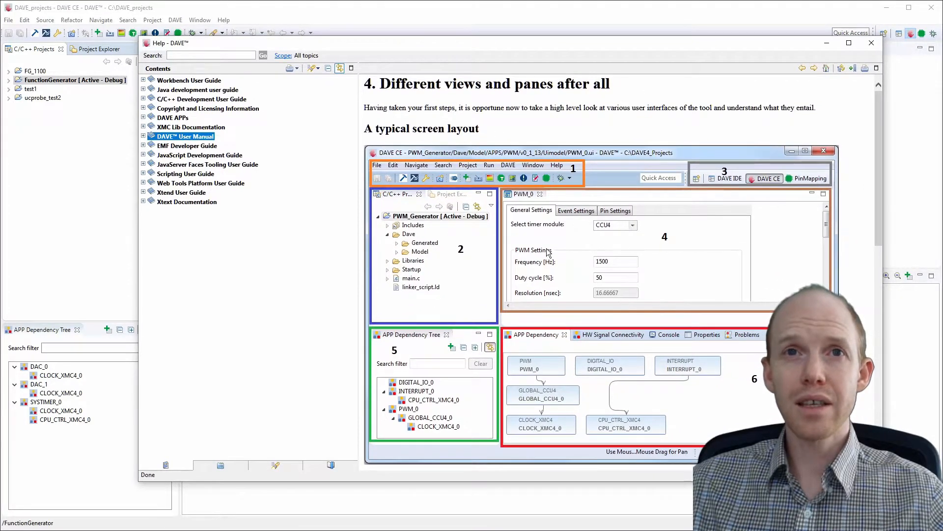
{"action": "mouse_move", "coordinate": [433, 240]}
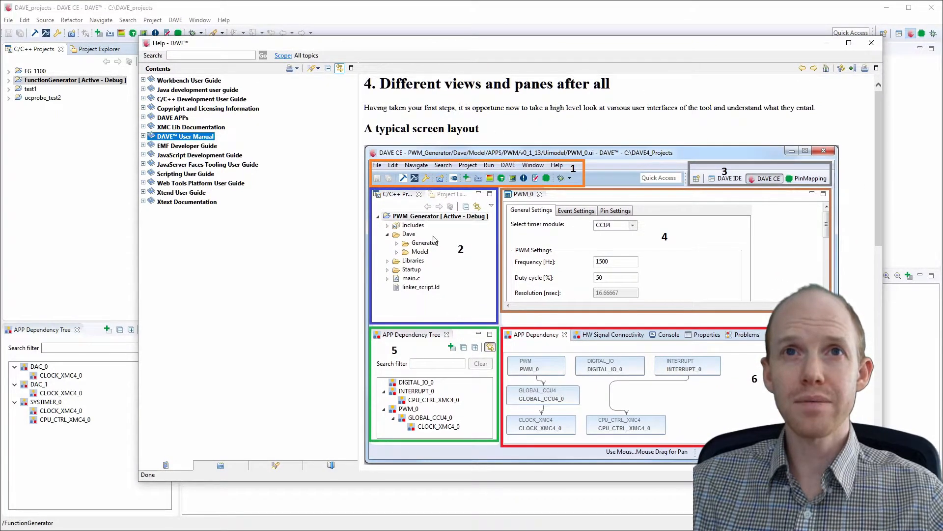
Step: Close the Help window and return to the FunctionGenerator workspace
{"action": "left_click", "coordinate": [870, 42]}
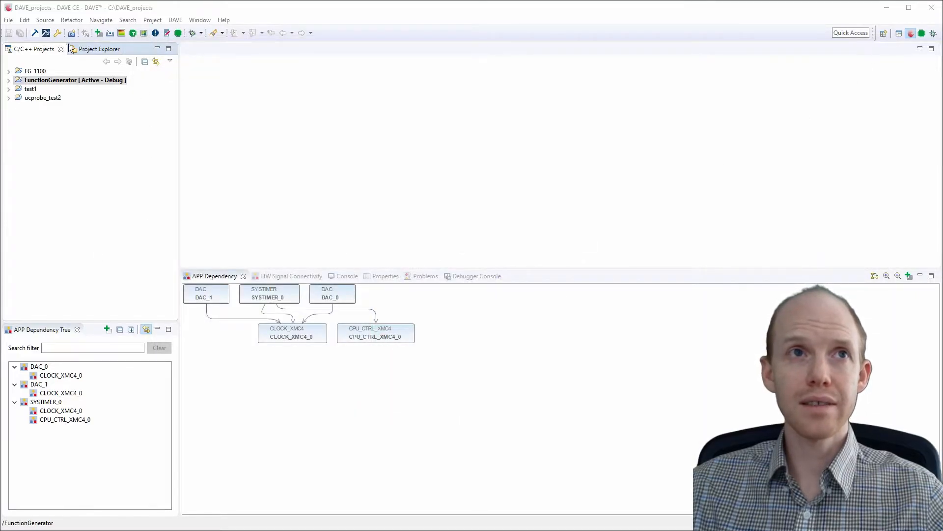
{"action": "mouse_move", "coordinate": [287, 229]}
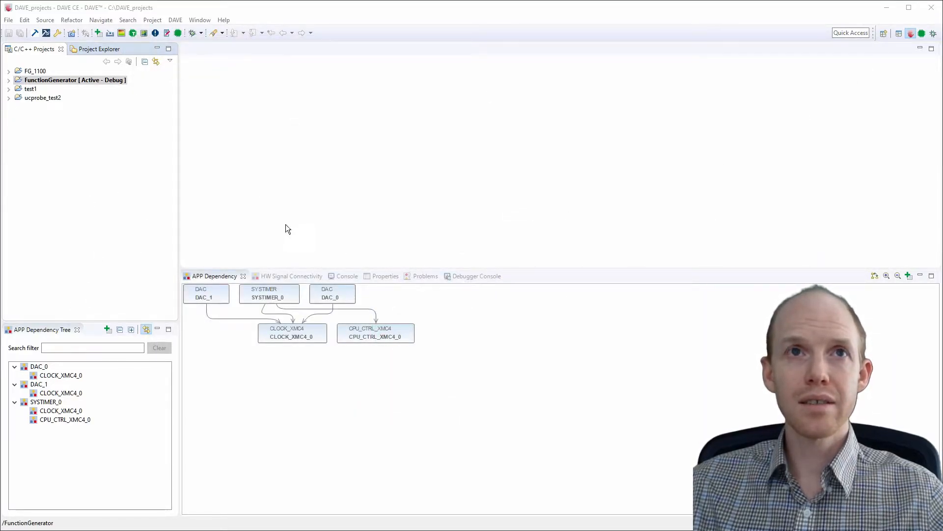
{"action": "mouse_move", "coordinate": [271, 318]}
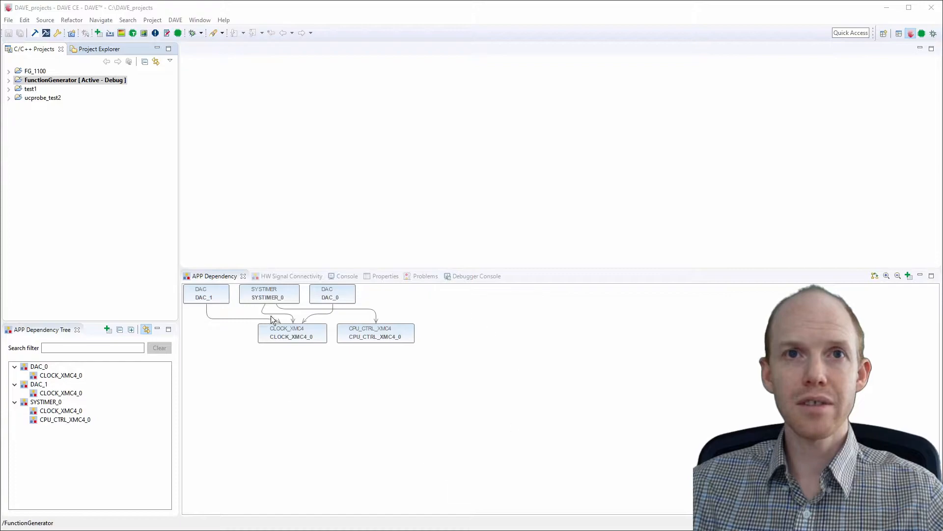
{"action": "mouse_move", "coordinate": [380, 323]}
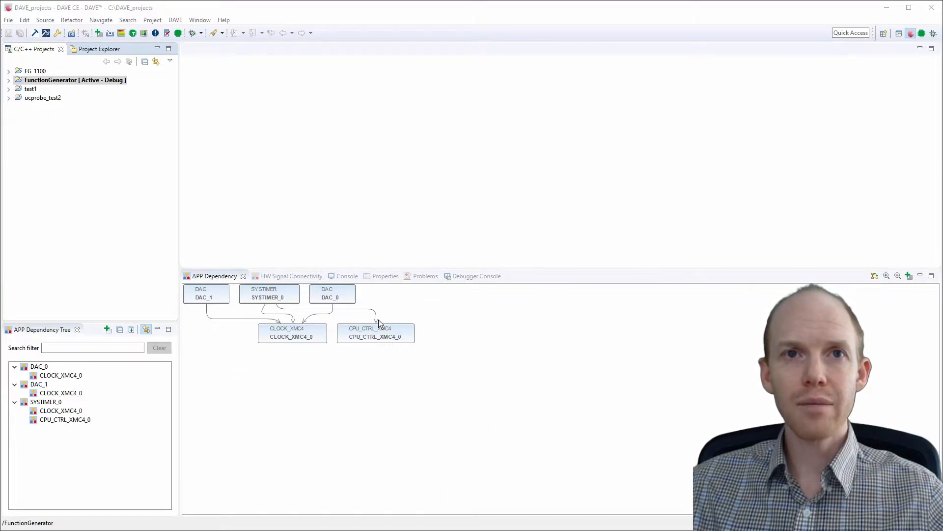
{"action": "mouse_move", "coordinate": [120, 440]}
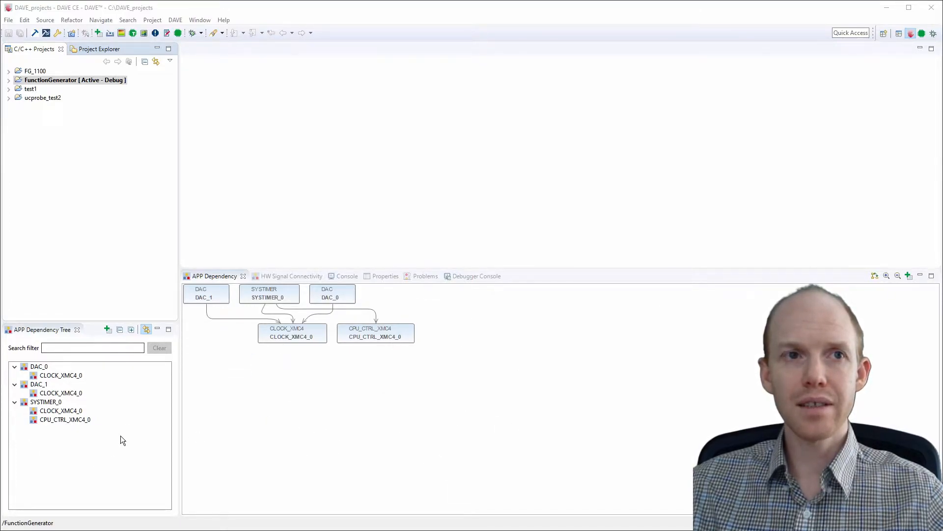
{"action": "mouse_move", "coordinate": [90, 398]}
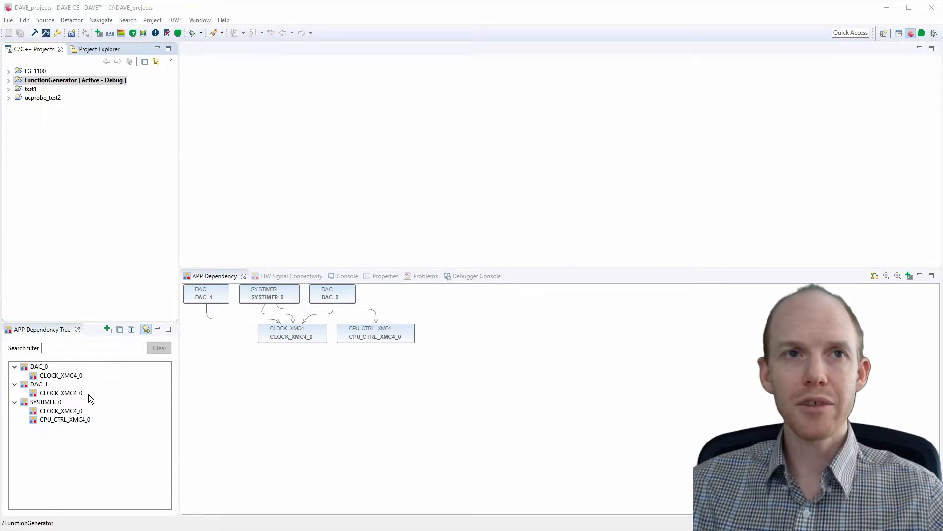
{"action": "mouse_move", "coordinate": [257, 239]}
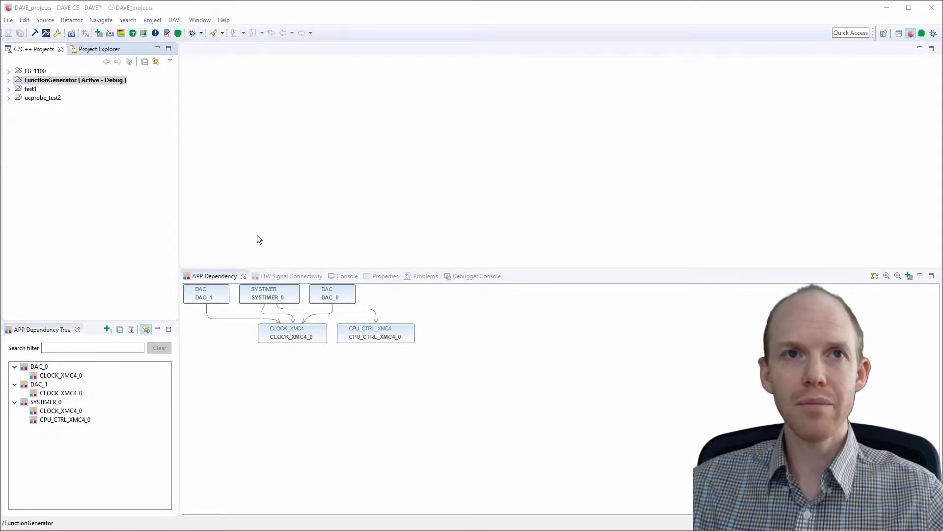
{"action": "mouse_move", "coordinate": [52, 139]}
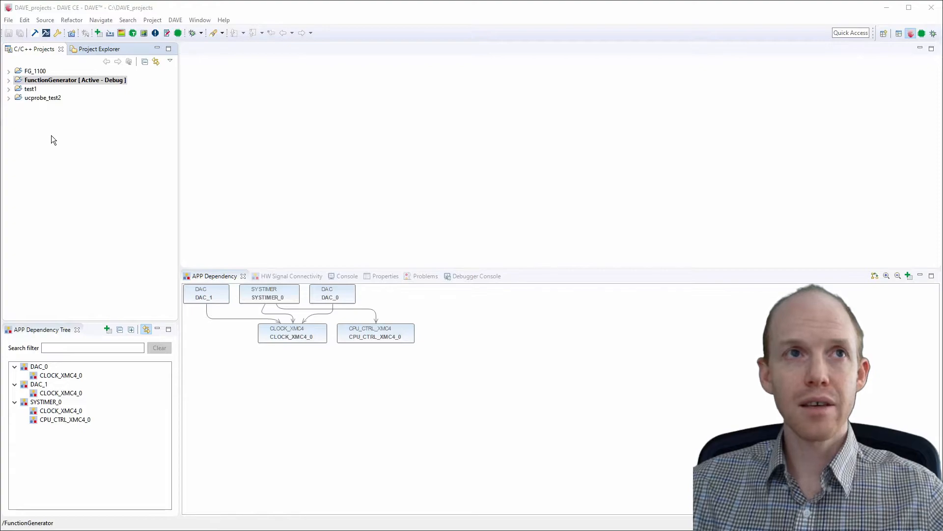
{"action": "mouse_move", "coordinate": [32, 88]}
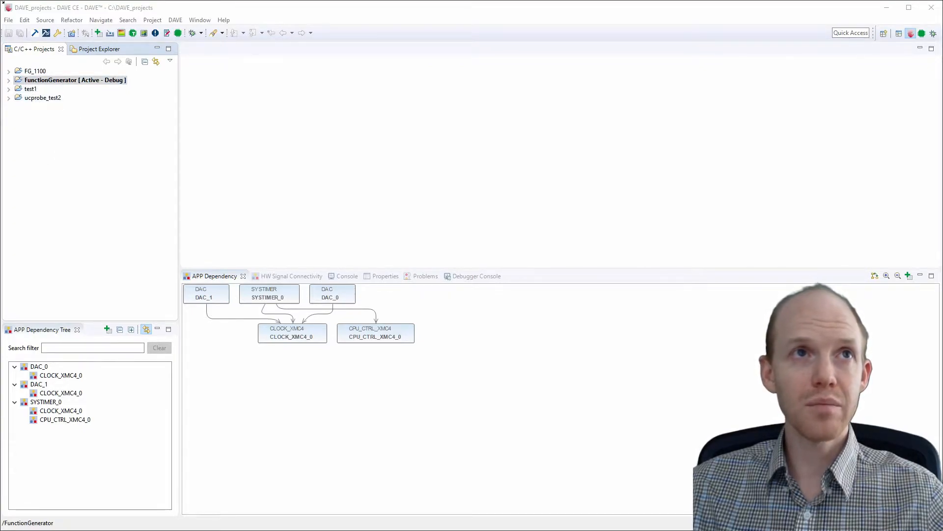
Step: Start a new DAVE CE project in the wizard and name it SG1
{"action": "left_click", "coordinate": [9, 20]}
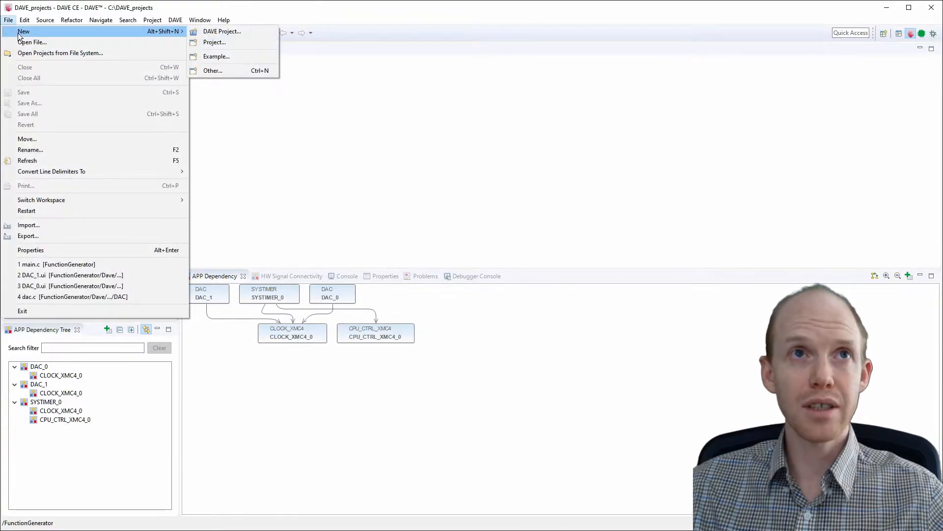
{"action": "mouse_move", "coordinate": [221, 32]}
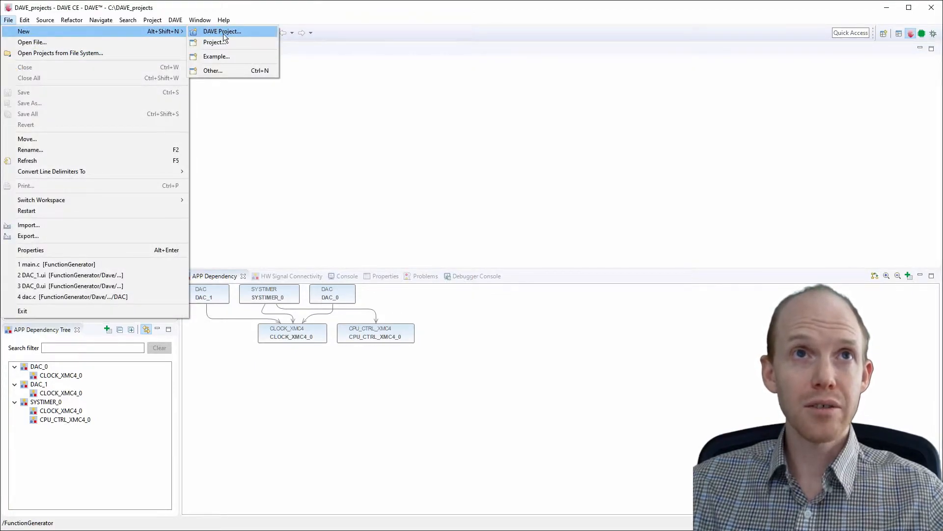
{"action": "left_click", "coordinate": [221, 31]}
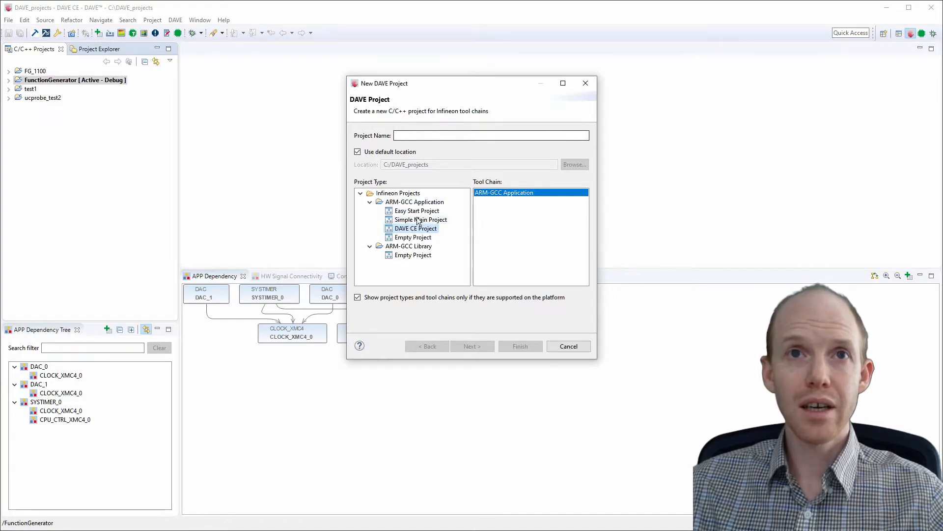
{"action": "left_click", "coordinate": [491, 135]}
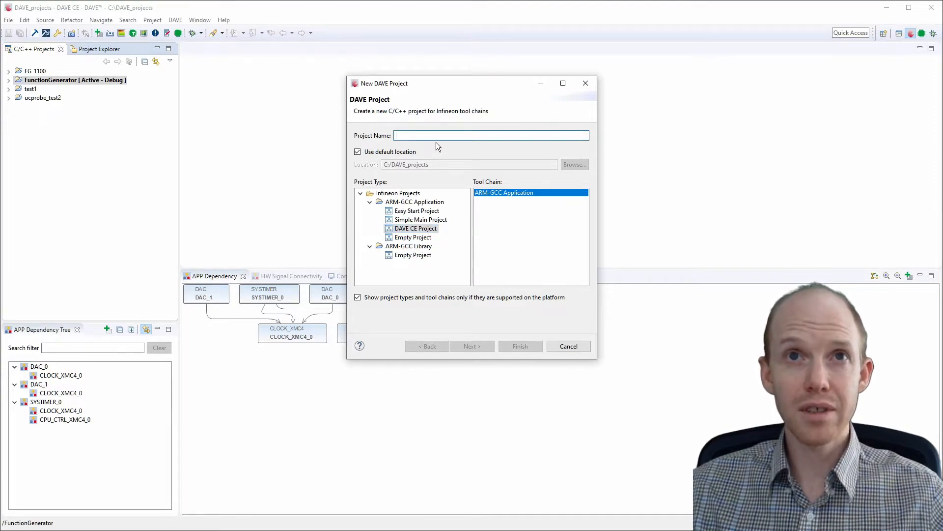
{"action": "type", "text": "S"}
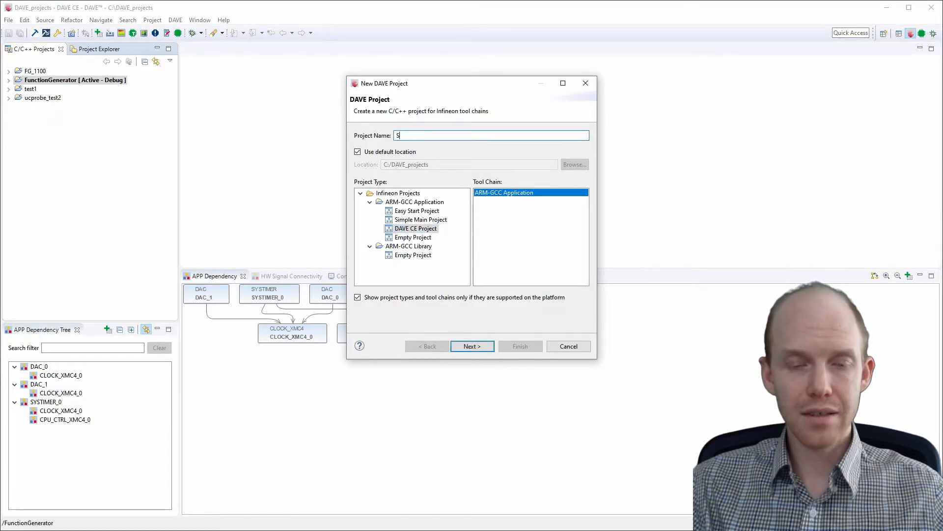
{"action": "type", "text": "G1"}
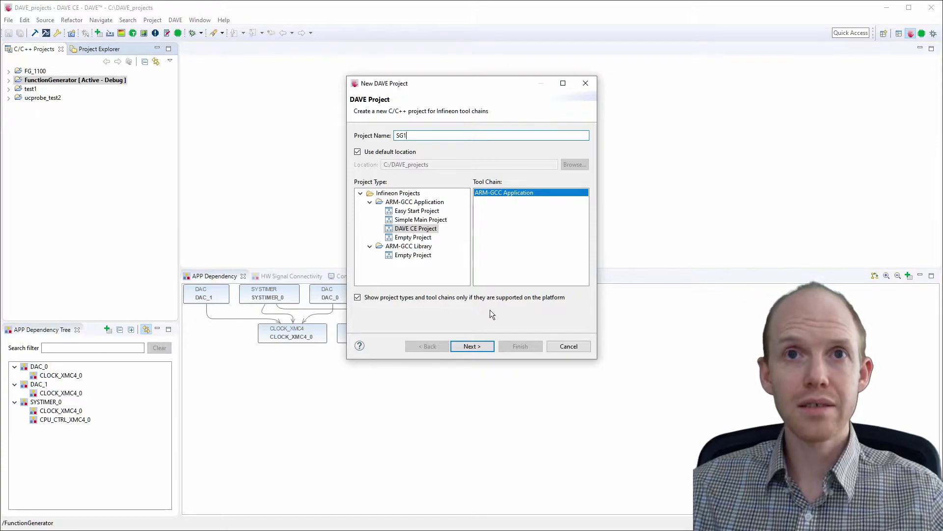
Step: Select the XMC4700 Relax Kit as target and finish creating project SG1
{"action": "left_click", "coordinate": [472, 345]}
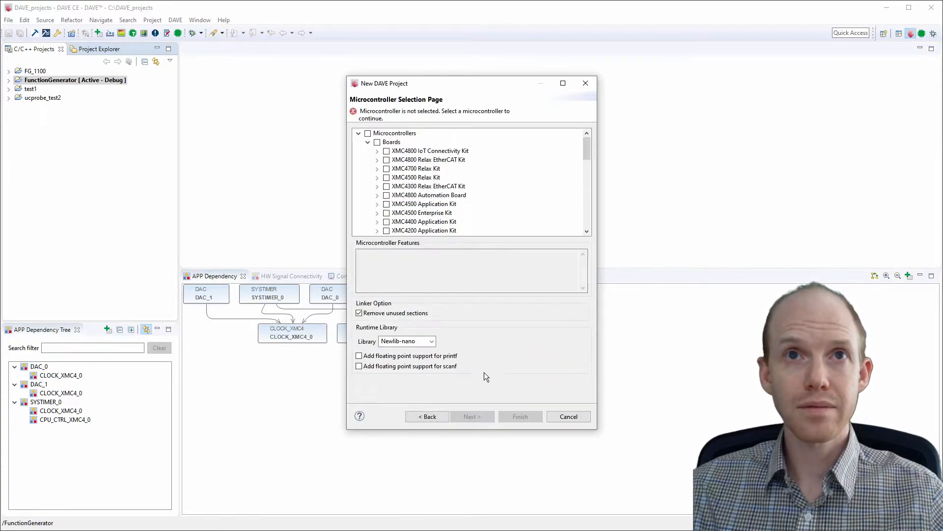
{"action": "mouse_move", "coordinate": [412, 149]}
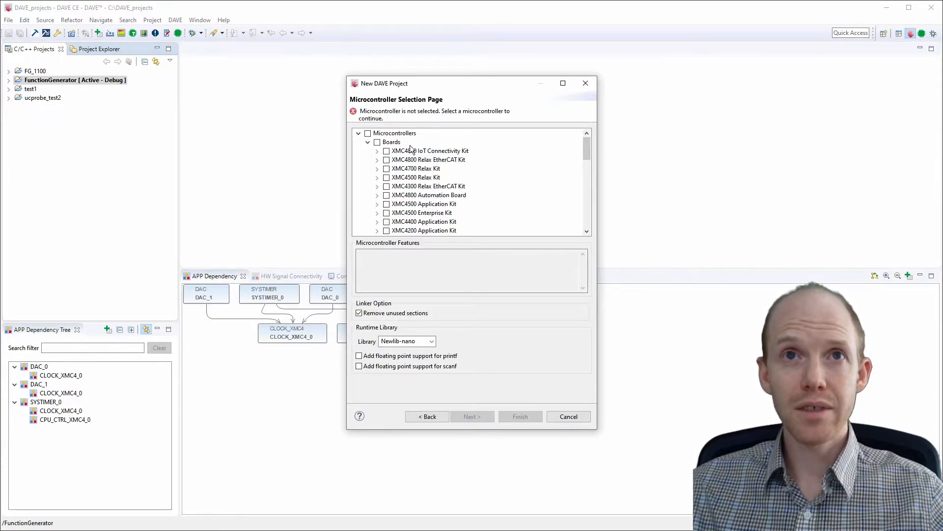
{"action": "scroll", "scroll_direction": "down", "scroll_amount": 3}
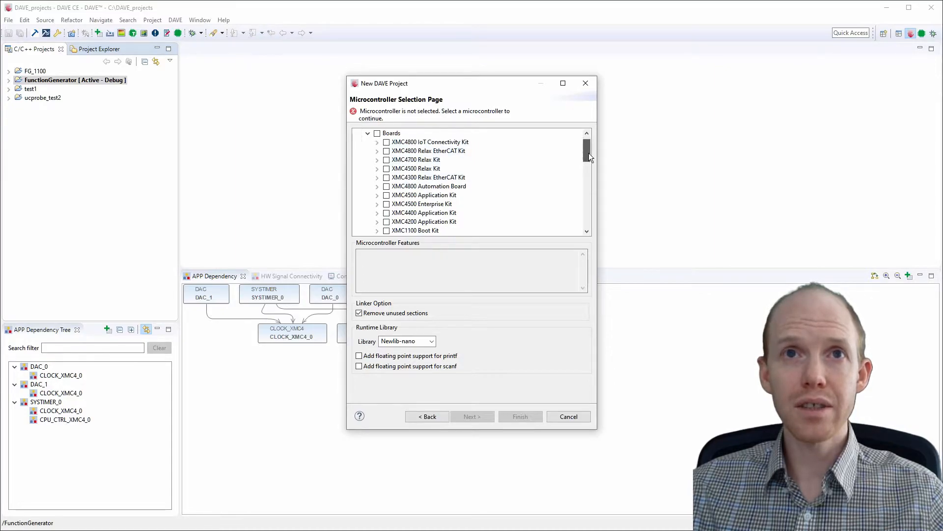
{"action": "scroll", "scroll_direction": "down", "scroll_amount": 3}
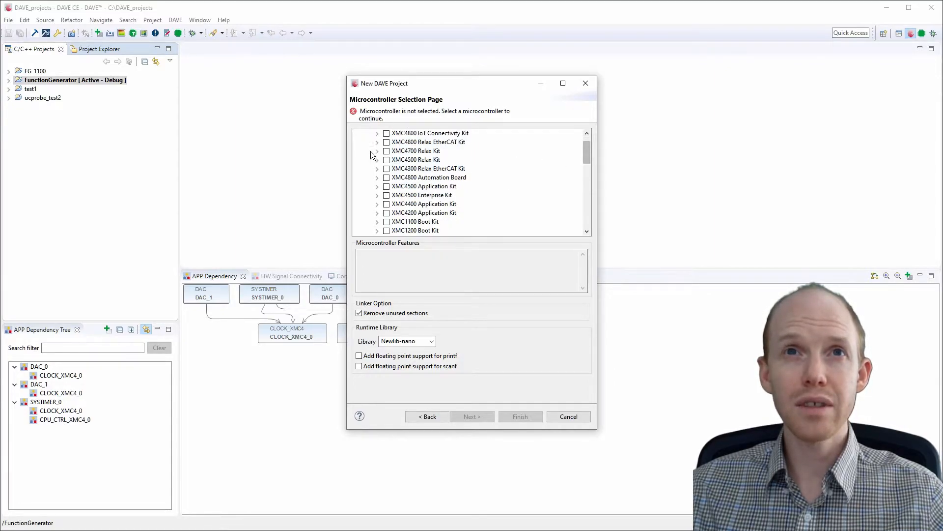
{"action": "left_click", "coordinate": [377, 150]}
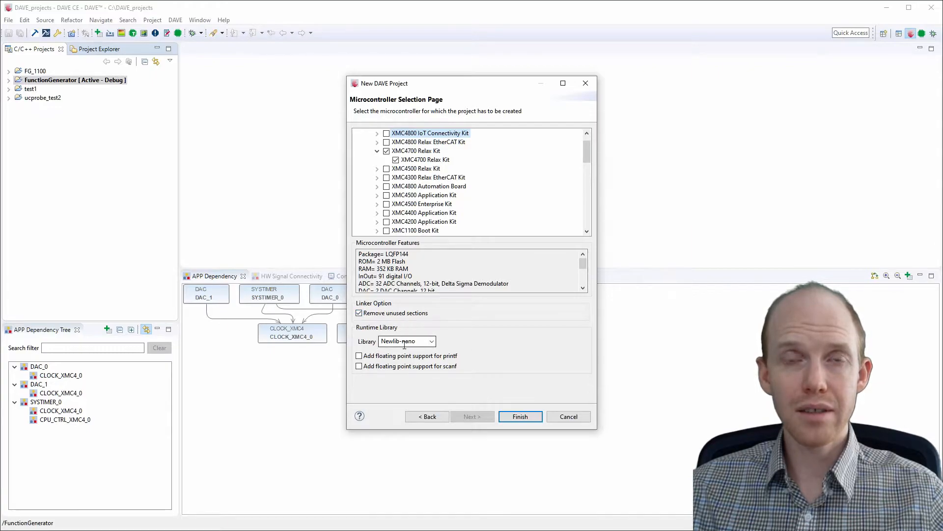
{"action": "mouse_move", "coordinate": [520, 417]}
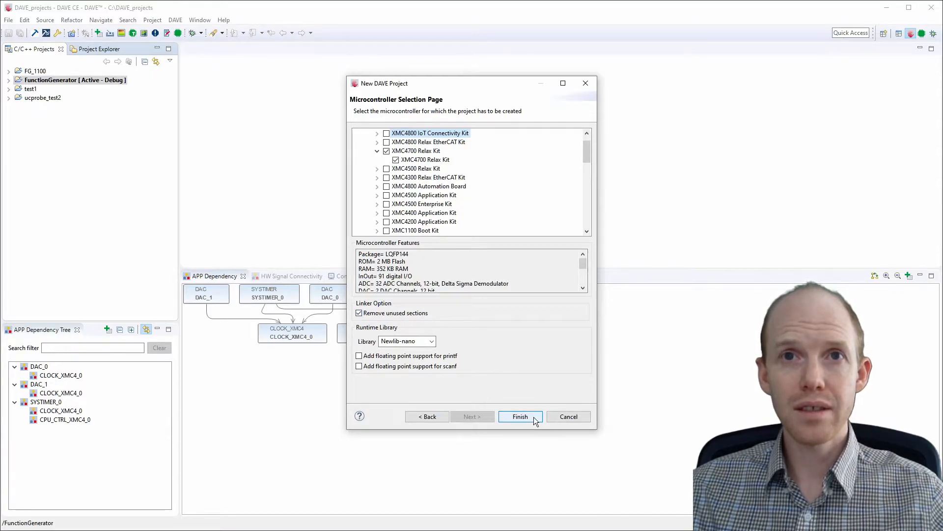
{"action": "left_click", "coordinate": [520, 416]}
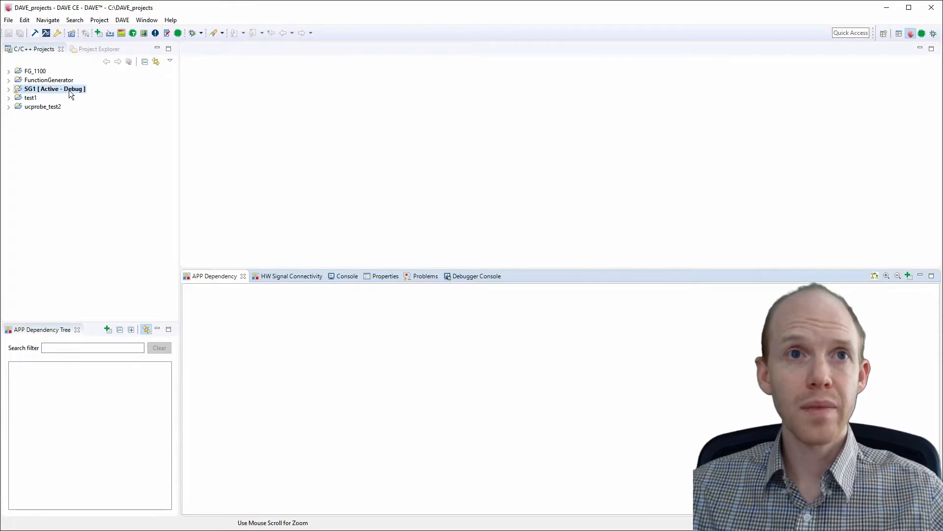
{"action": "mouse_move", "coordinate": [120, 329]}
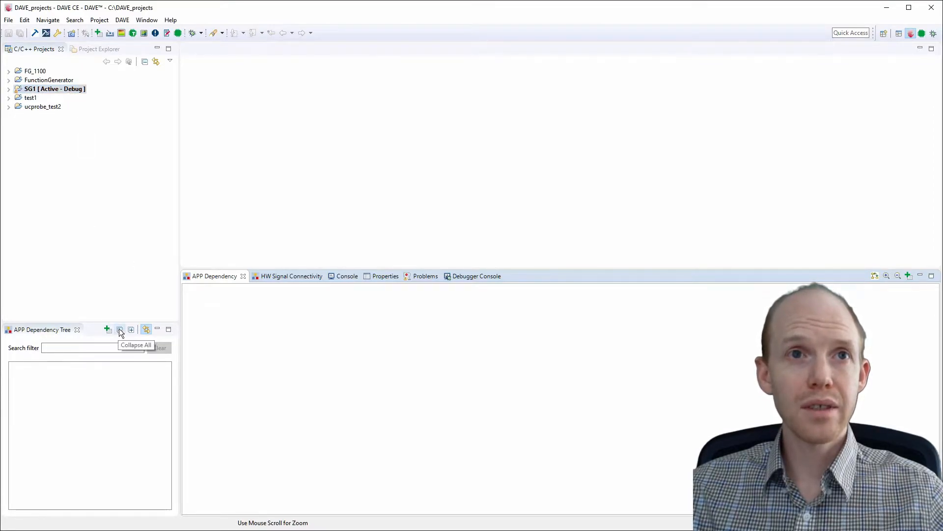
{"action": "mouse_move", "coordinate": [240, 344]}
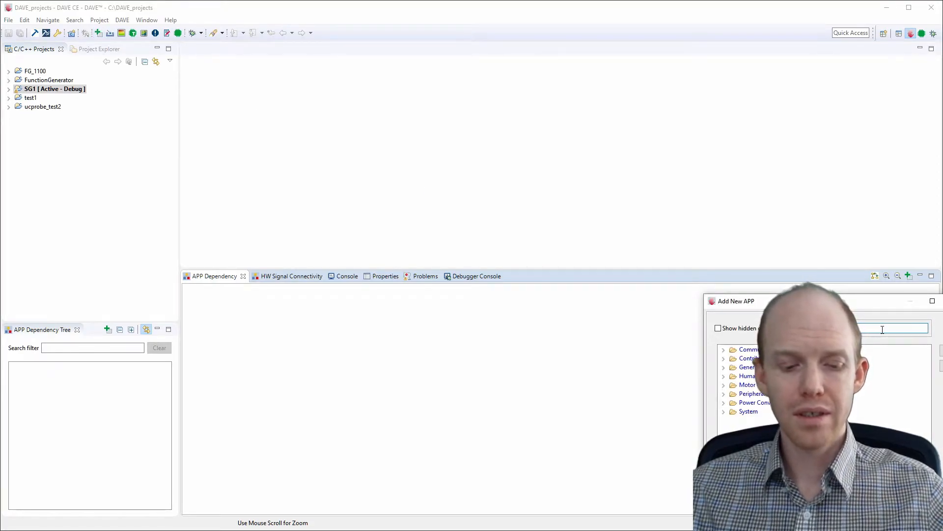
Step: Filter the app list for 'dac', add DAC_0 with its CLOCK_XMC4_0 dependency and close Add New APP
{"action": "type", "text": "dac"}
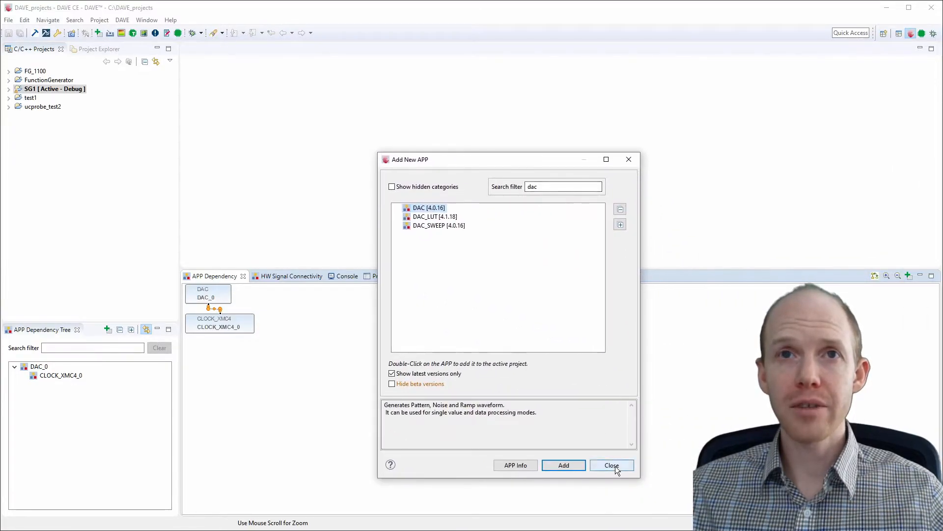
{"action": "left_click", "coordinate": [612, 465]}
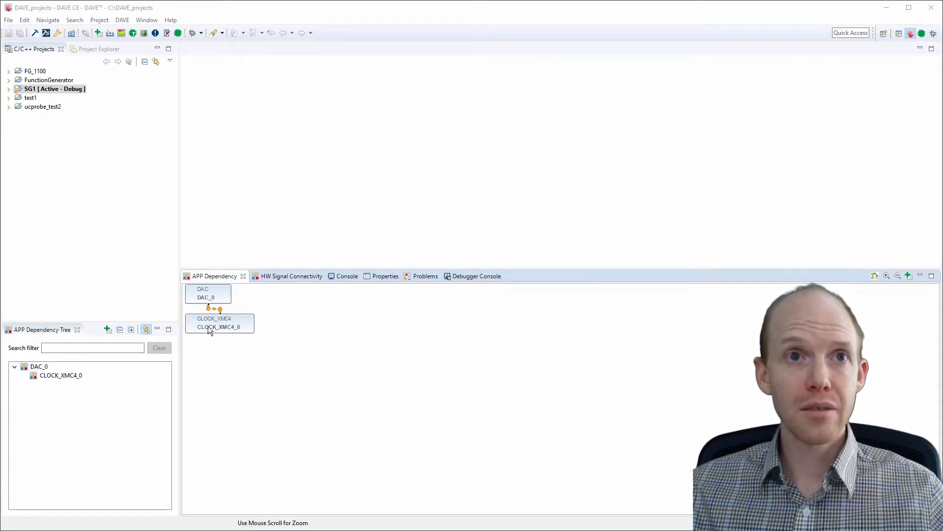
Step: Open the CLOCK_XMC4_0 and DAC_0 configuration pages and show DAC_0's waveform selection list
{"action": "left_click", "coordinate": [219, 326]}
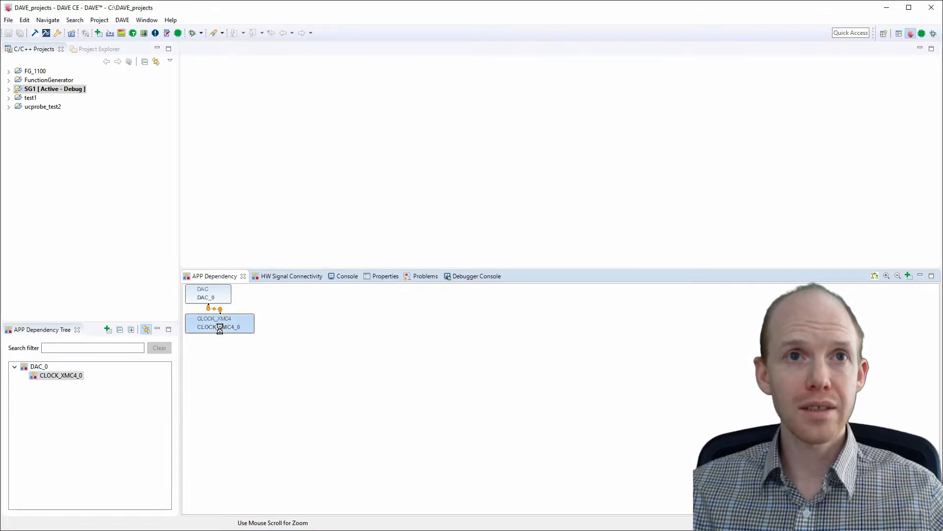
{"action": "double_click", "coordinate": [219, 323]}
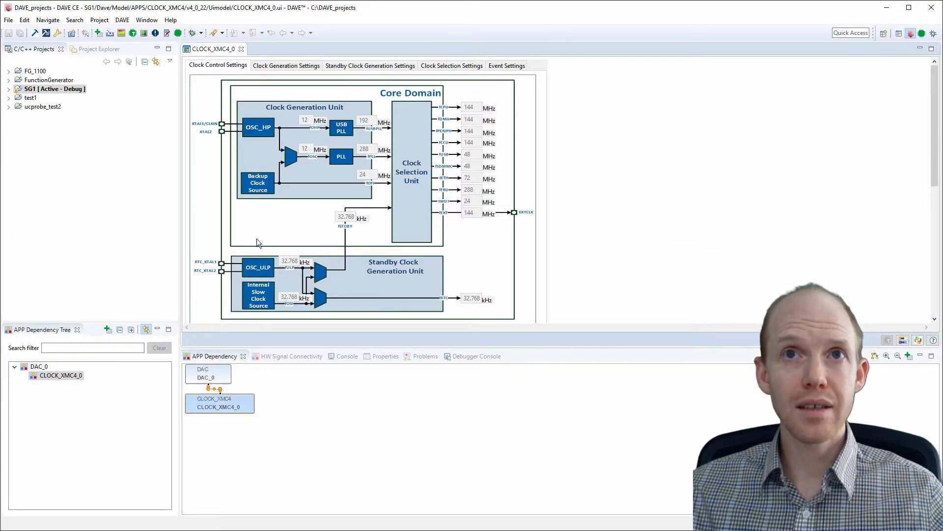
{"action": "mouse_move", "coordinate": [208, 373]}
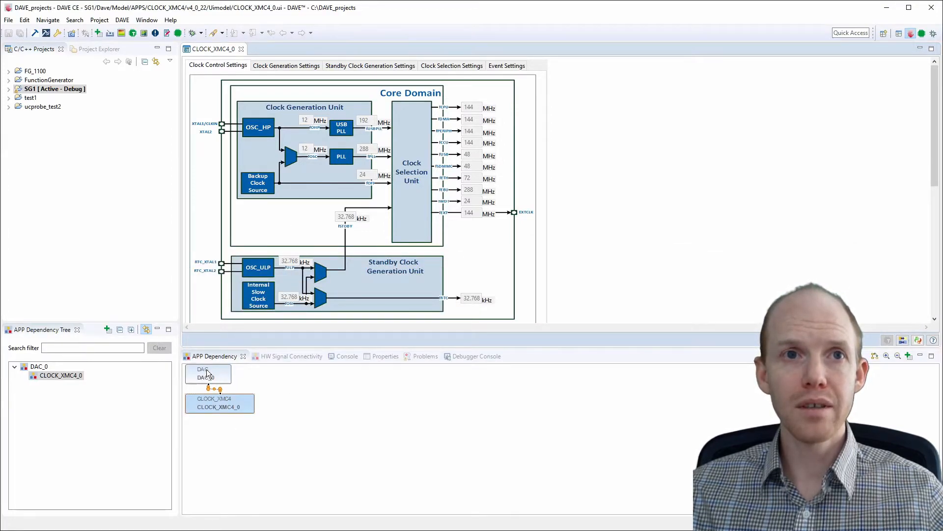
{"action": "double_click", "coordinate": [207, 375]}
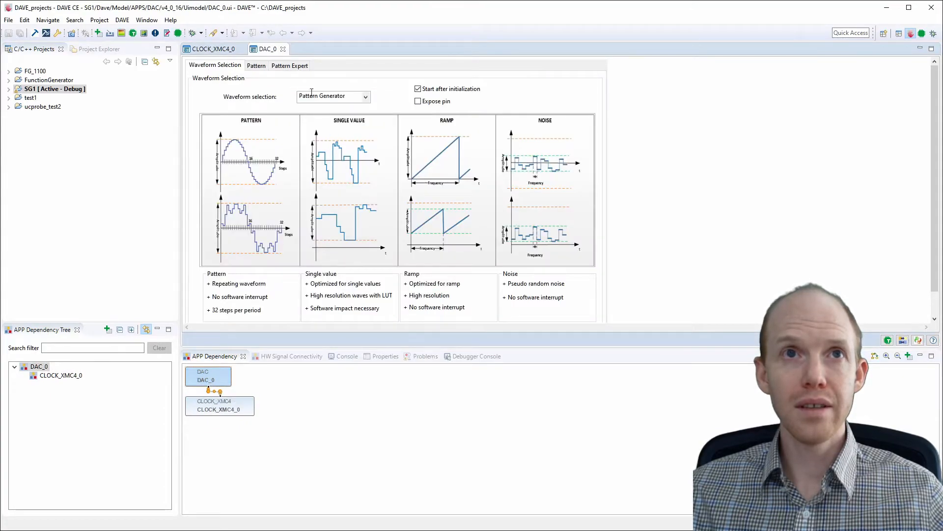
{"action": "mouse_move", "coordinate": [293, 111]}
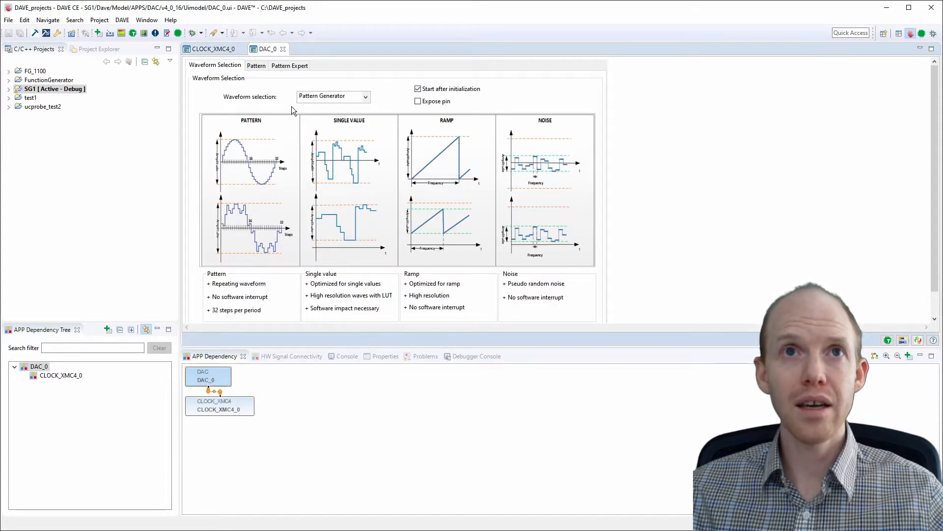
{"action": "mouse_move", "coordinate": [366, 96]}
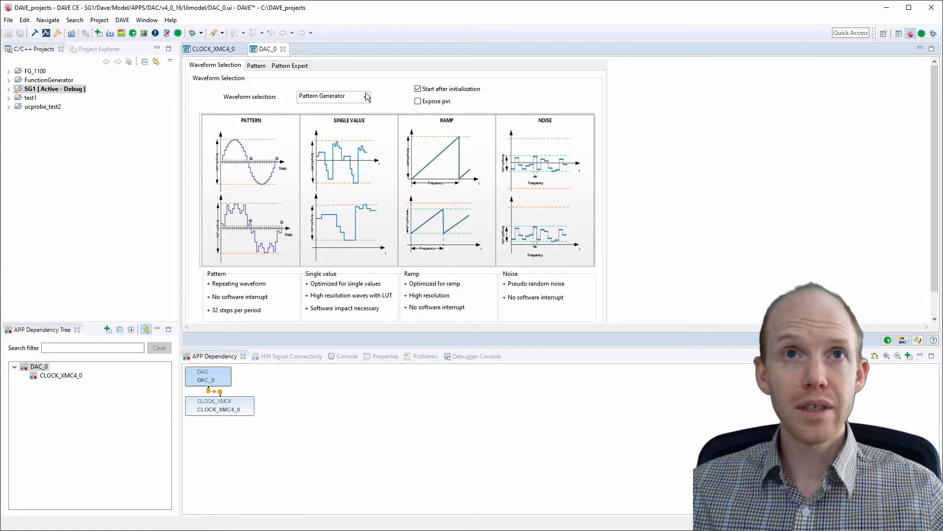
{"action": "left_click", "coordinate": [363, 97]}
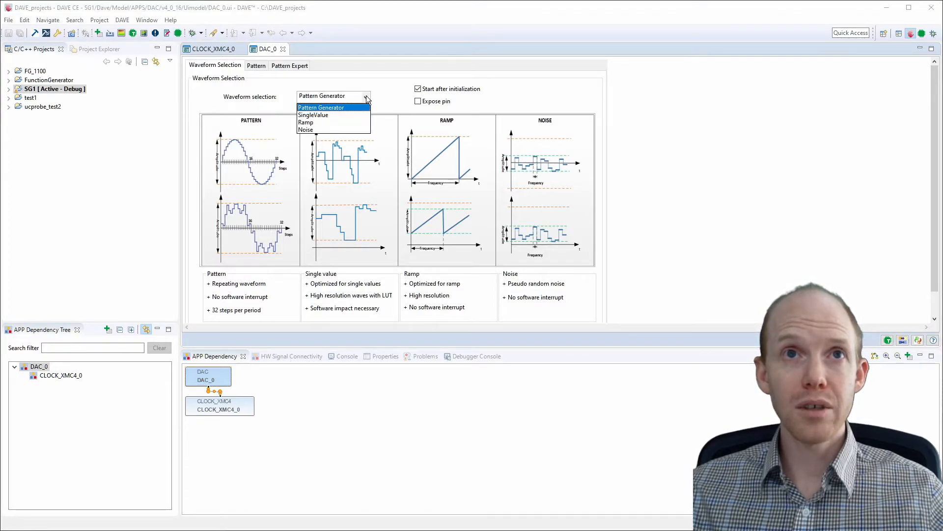
Step: Keep the Pattern Generator waveform and set the sine pattern's desired frequency to 50000 Hz
{"action": "left_click", "coordinate": [321, 107]}
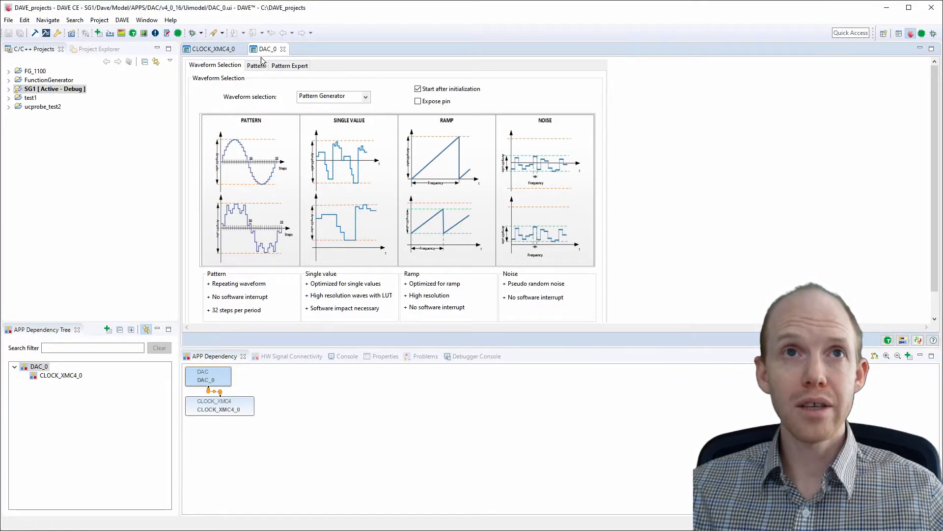
{"action": "left_click", "coordinate": [256, 66]}
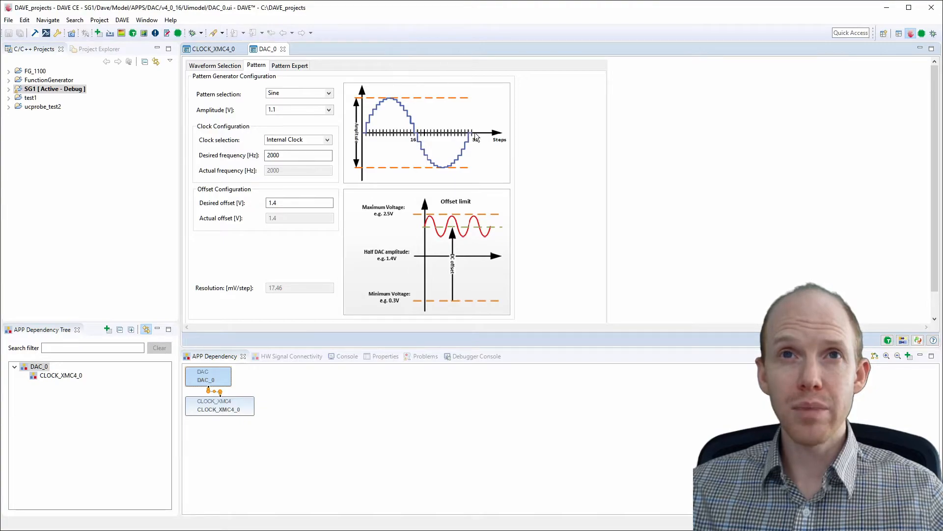
{"action": "mouse_move", "coordinate": [396, 96]}
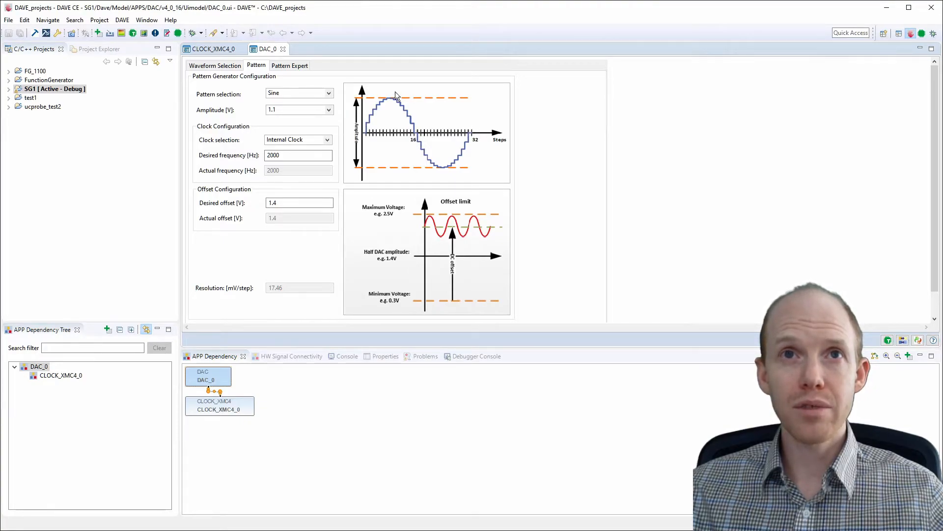
{"action": "mouse_move", "coordinate": [449, 178]}
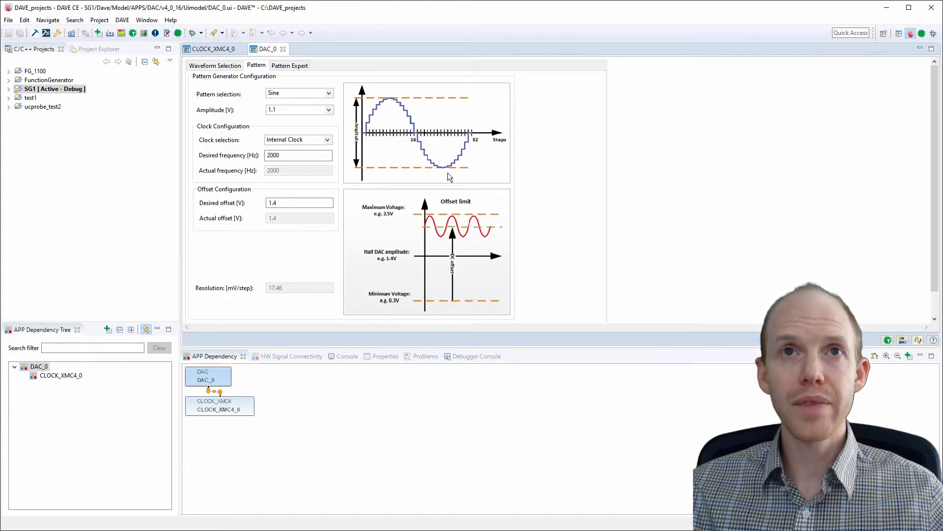
{"action": "mouse_move", "coordinate": [370, 133]}
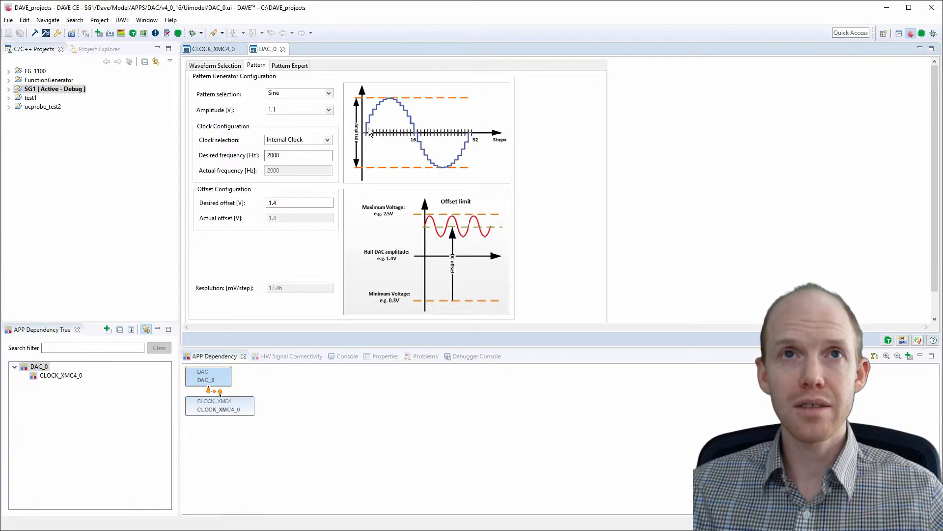
{"action": "mouse_move", "coordinate": [476, 141]}
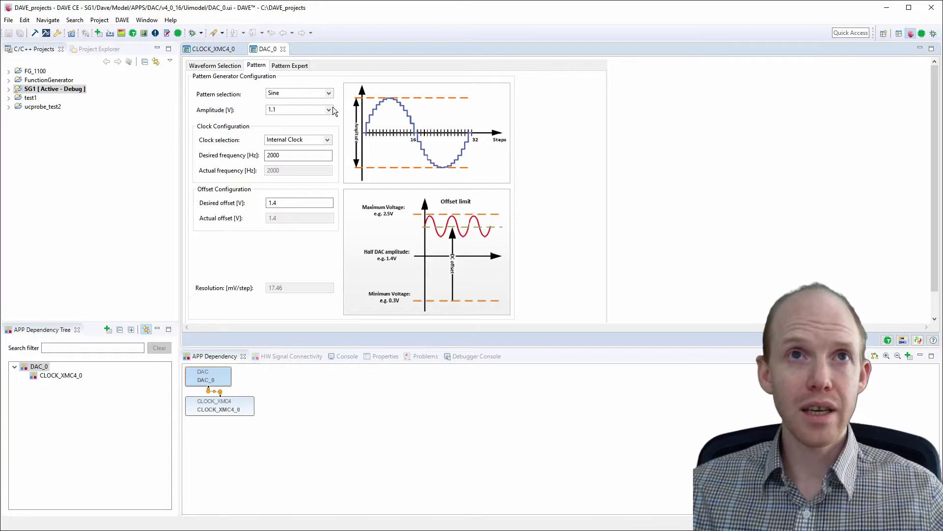
{"action": "left_click", "coordinate": [299, 154]}
{"action": "type", "text": "50000"}
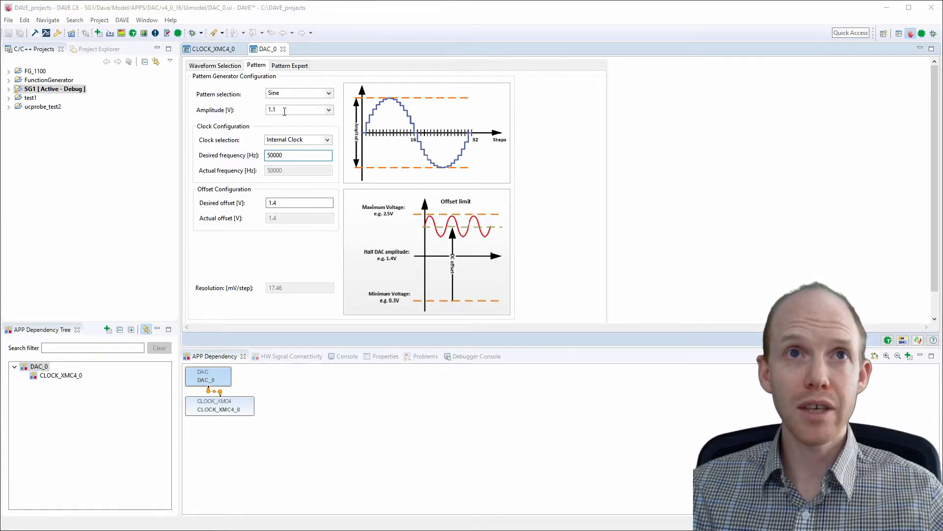
{"action": "left_click", "coordinate": [329, 109]}
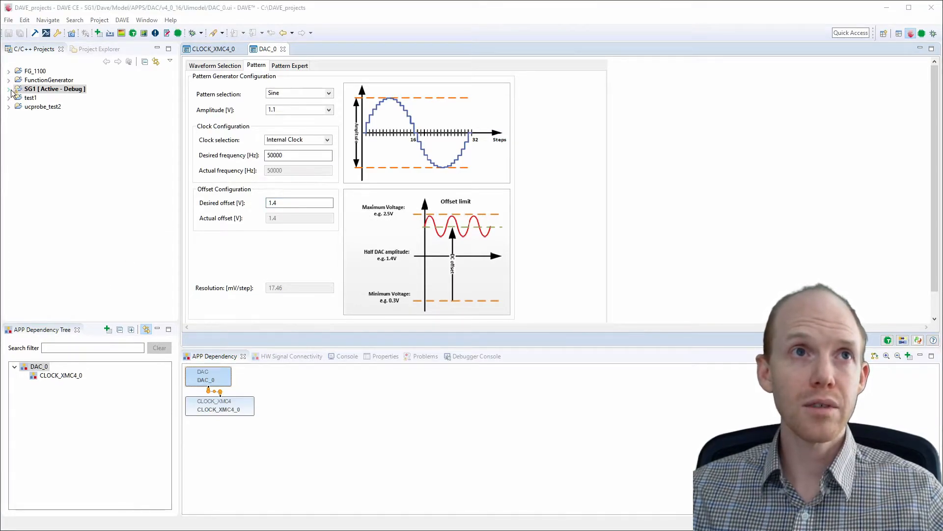
{"action": "left_click", "coordinate": [10, 88]}
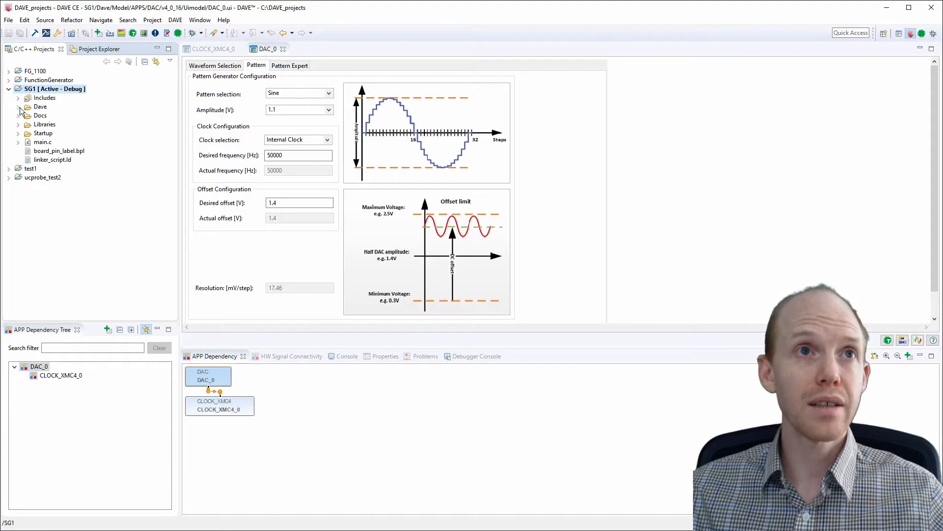
{"action": "left_click", "coordinate": [19, 106]}
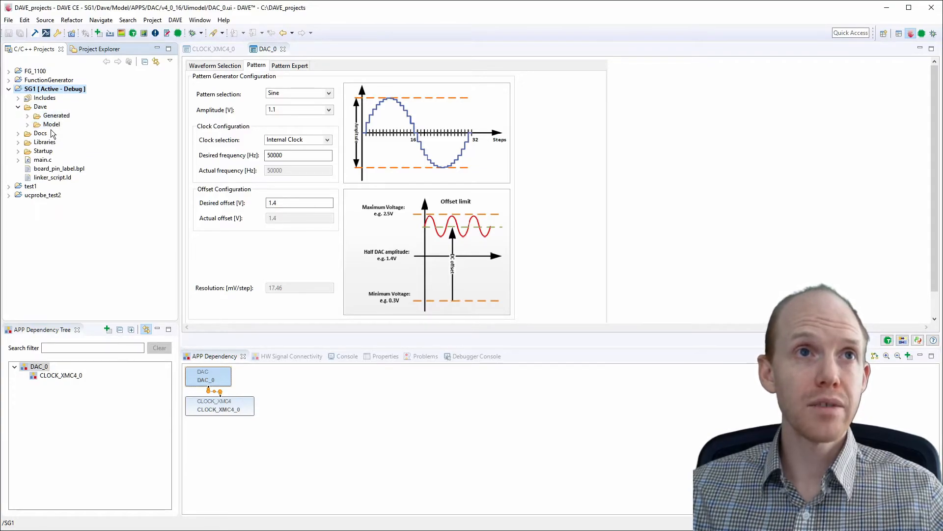
{"action": "left_click", "coordinate": [27, 133]}
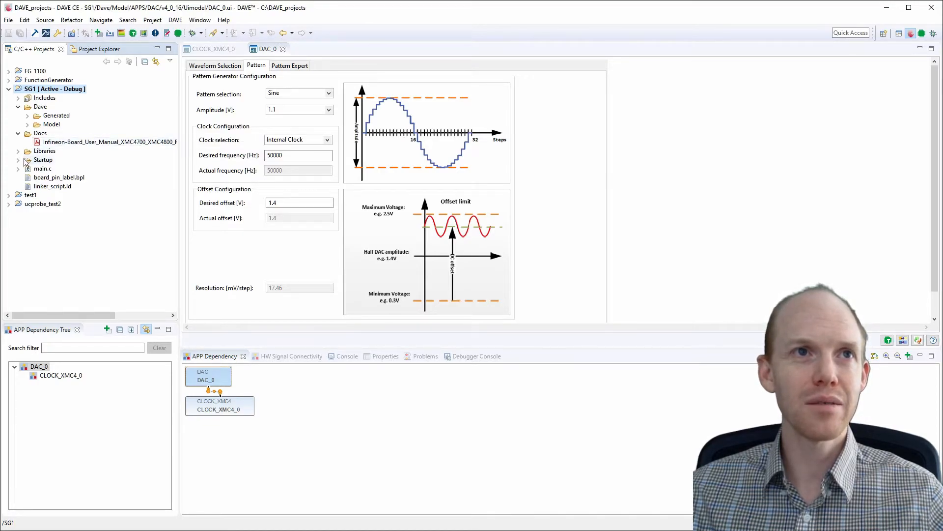
{"action": "left_click", "coordinate": [19, 150]}
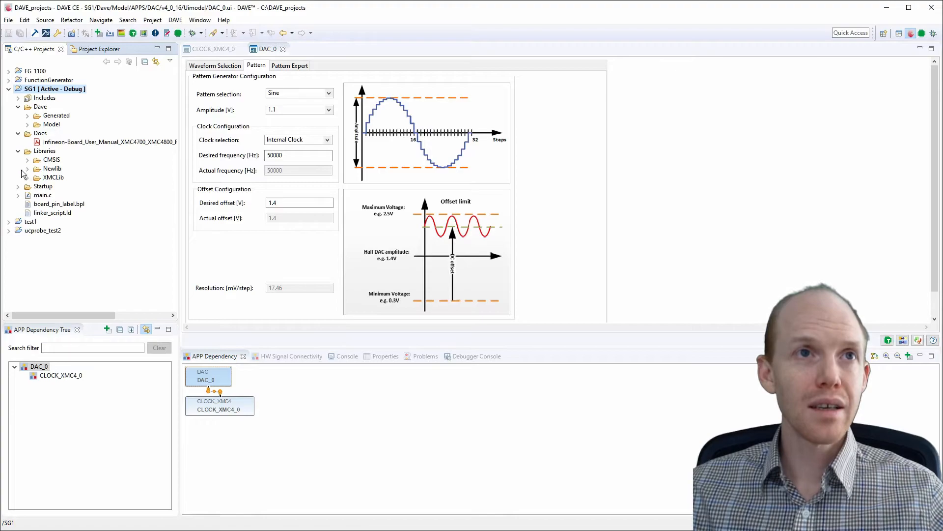
{"action": "left_click", "coordinate": [18, 185]}
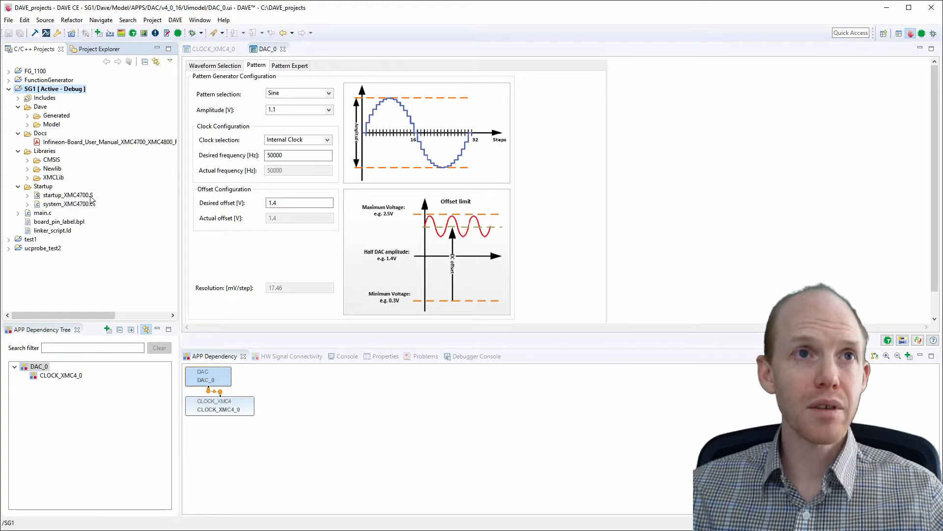
{"action": "mouse_move", "coordinate": [20, 217]}
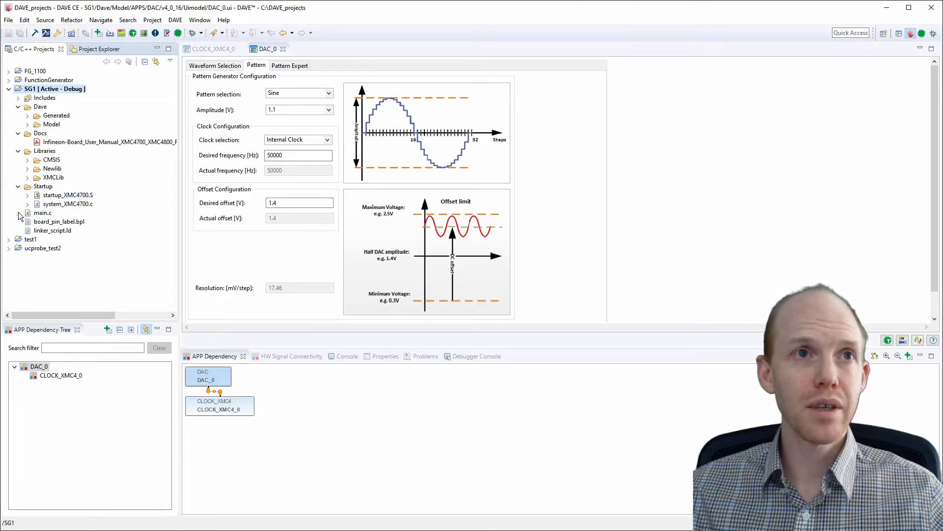
{"action": "double_click", "coordinate": [42, 212]}
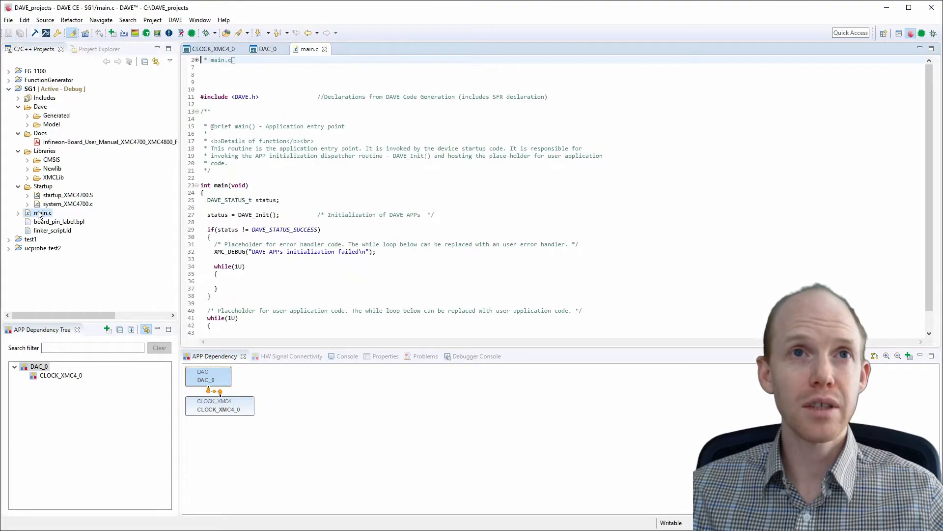
{"action": "scroll", "scroll_direction": "down", "scroll_amount": 3}
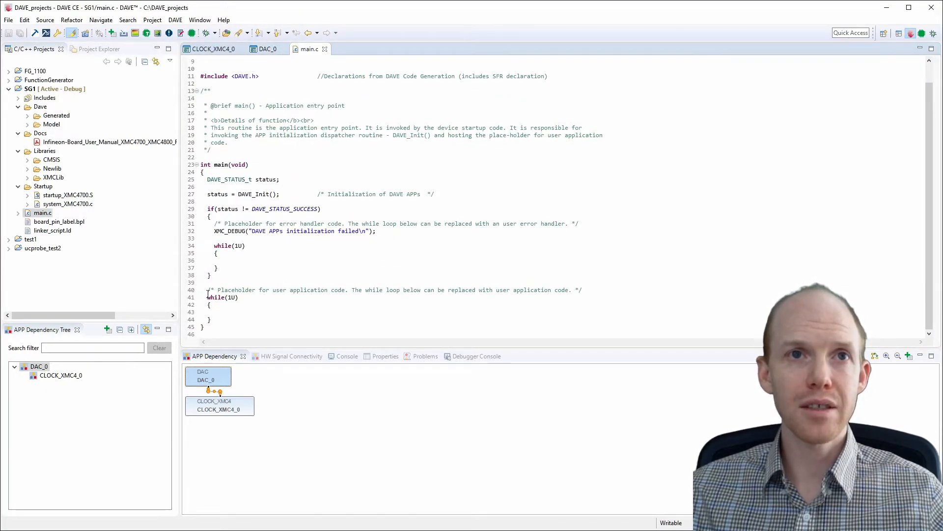
{"action": "triple_click", "coordinate": [391, 289]}
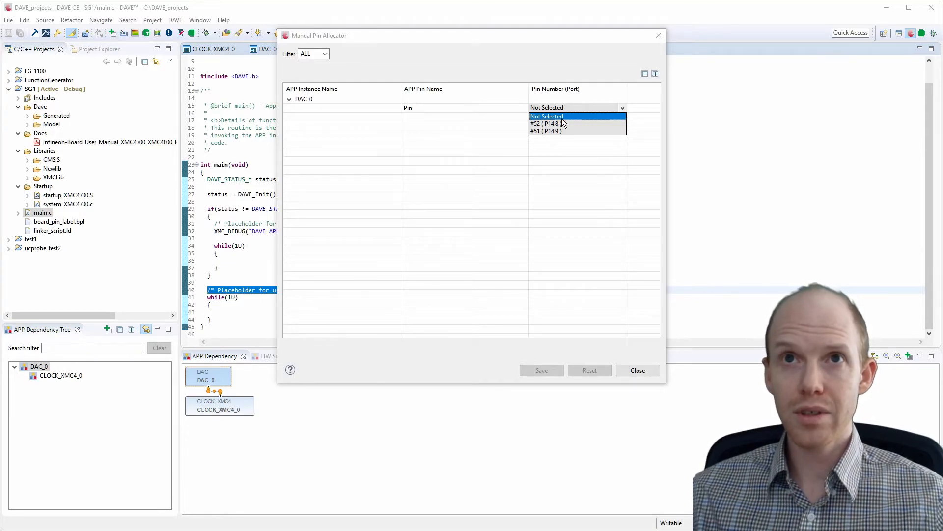
Step: Assign DAC_0's output to pin #51 (P14.9), save it and close the Manual Pin Allocator
{"action": "left_click", "coordinate": [546, 131]}
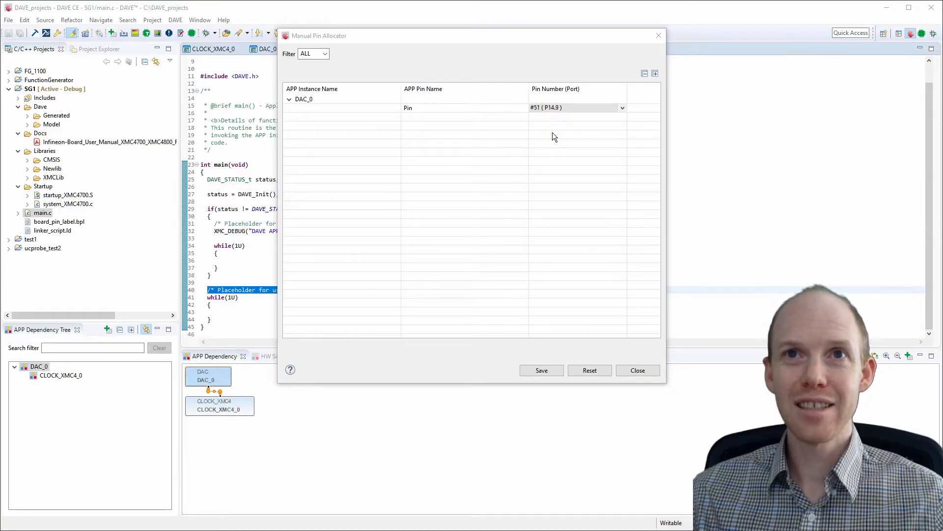
{"action": "mouse_move", "coordinate": [596, 437]}
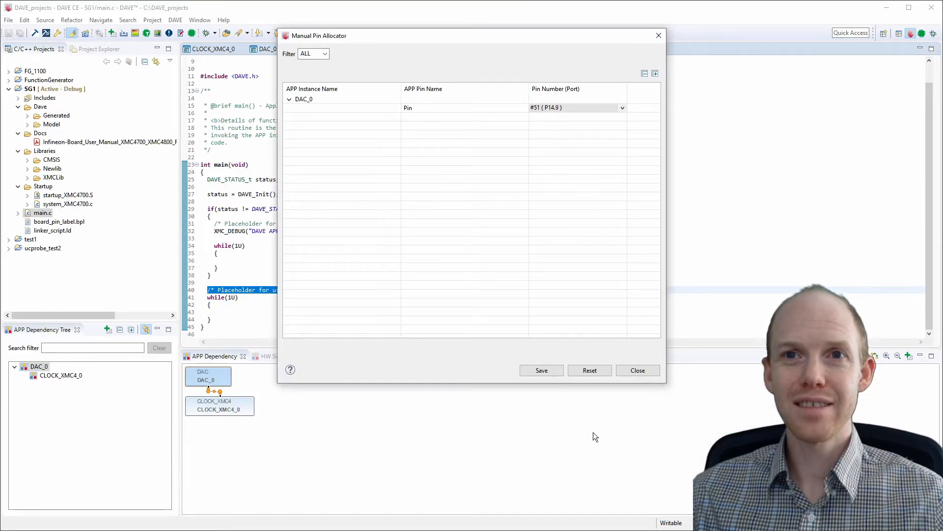
{"action": "left_click", "coordinate": [541, 371]}
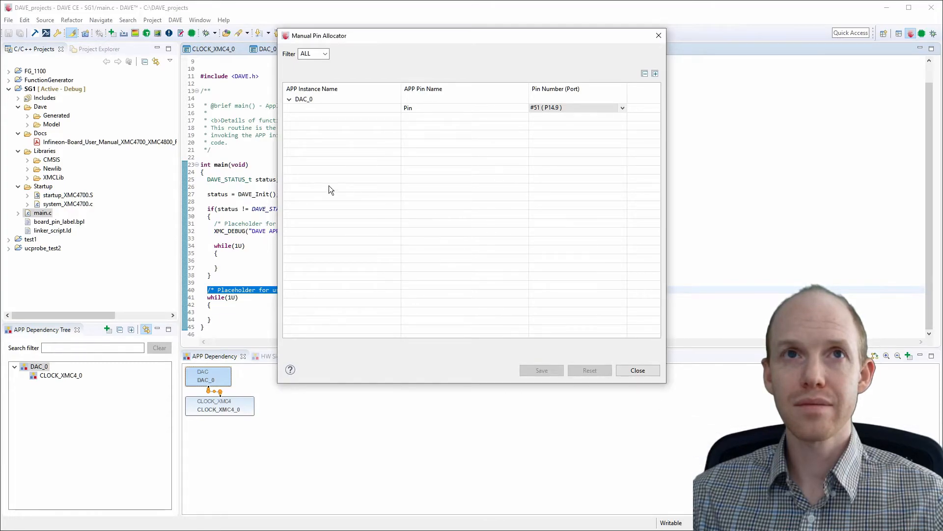
{"action": "left_click", "coordinate": [637, 370]}
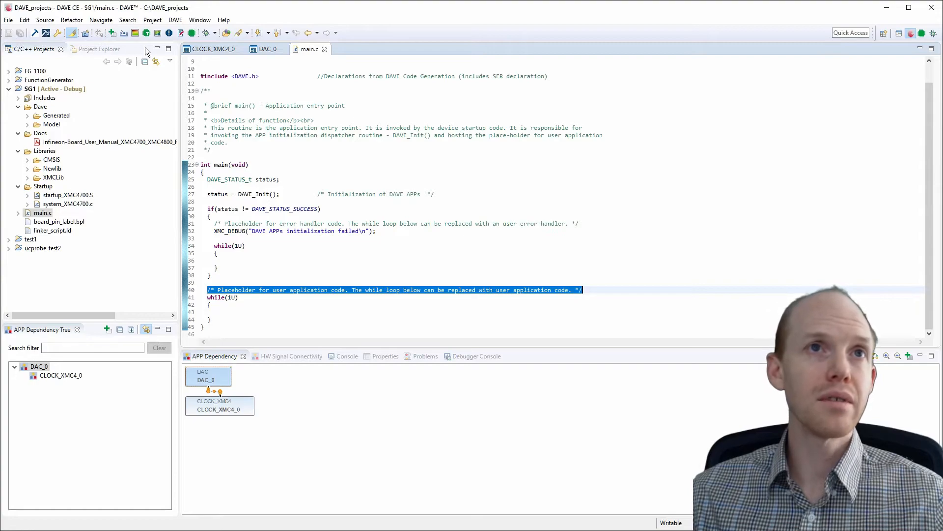
{"action": "mouse_move", "coordinate": [179, 37]}
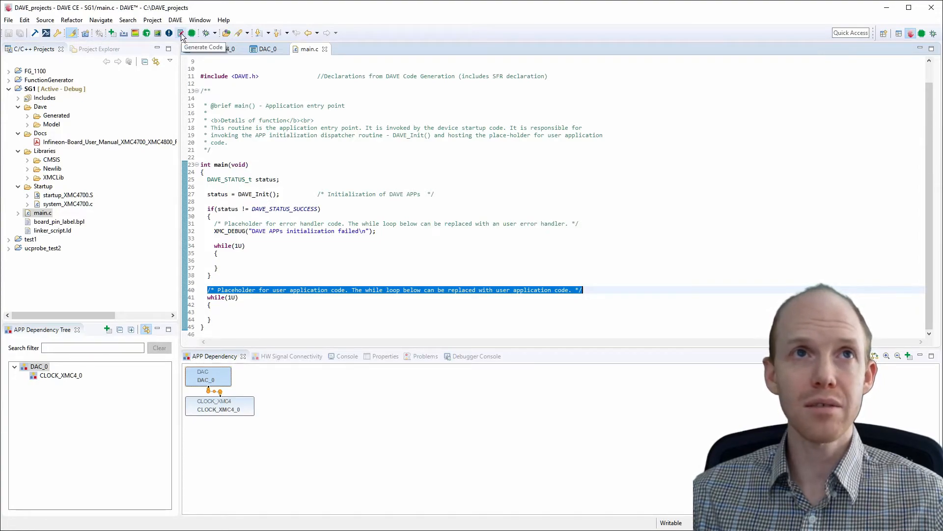
Step: Generate code, inspect the Generated folder (DAC, CLOCK_XMC4, DAVE), then fold the Dave and Startup folders
{"action": "left_click", "coordinate": [181, 32]}
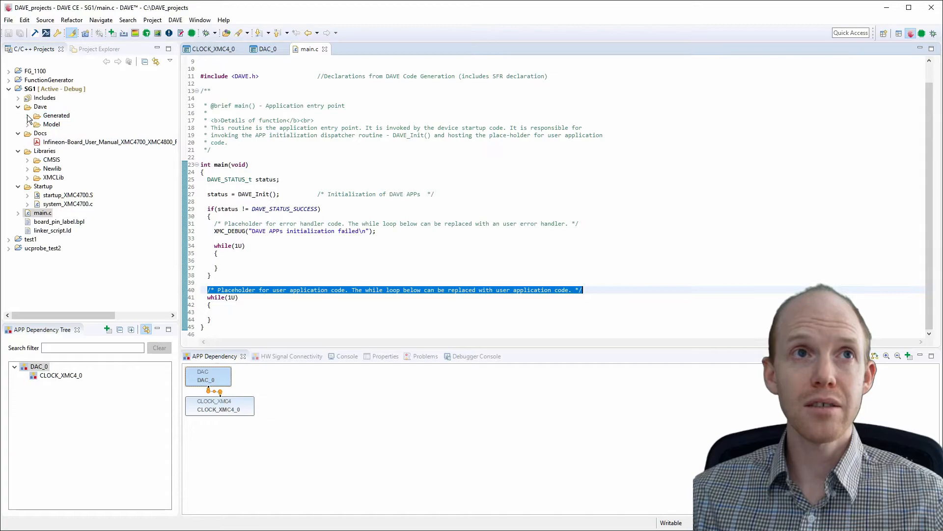
{"action": "left_click", "coordinate": [27, 115]}
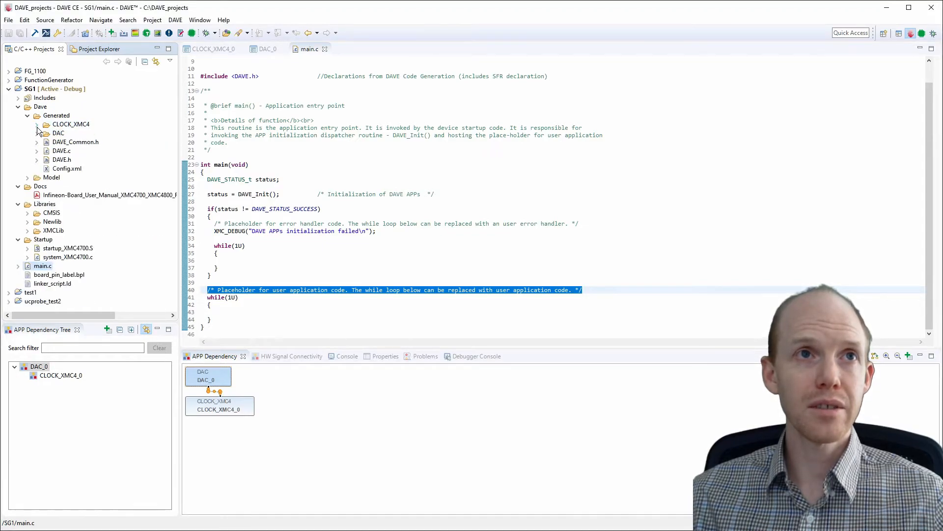
{"action": "left_click", "coordinate": [27, 115]}
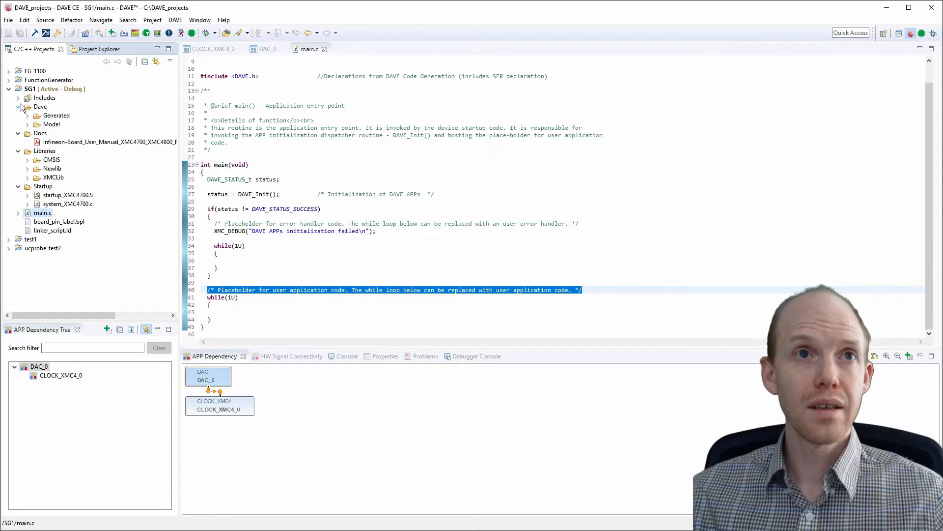
{"action": "left_click", "coordinate": [19, 106]}
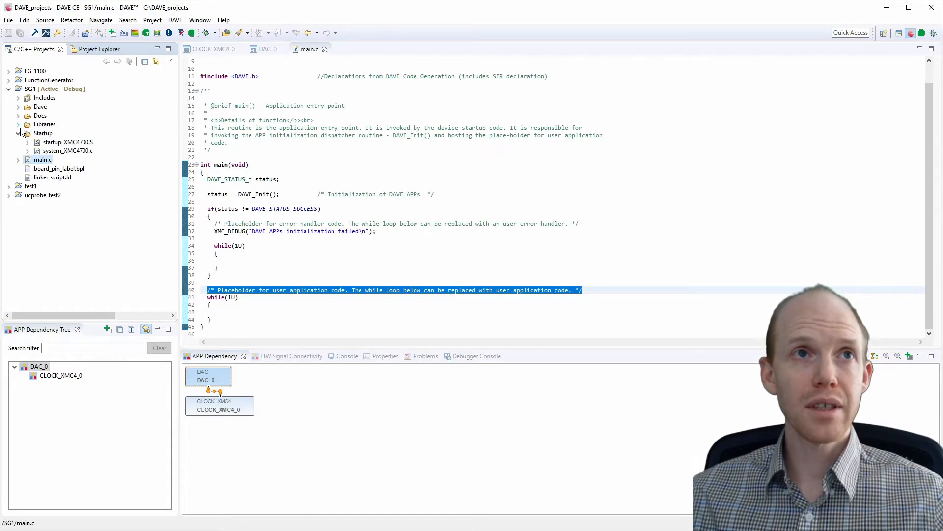
{"action": "left_click", "coordinate": [18, 133]}
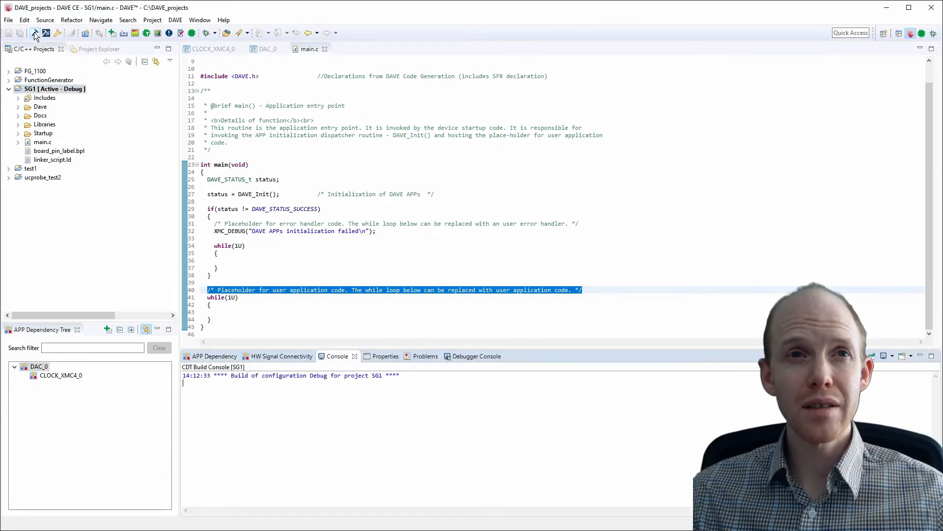
Step: Build the SG1 Debug configuration, producing SG1.elf with a Build Finished report
{"action": "left_click", "coordinate": [35, 32]}
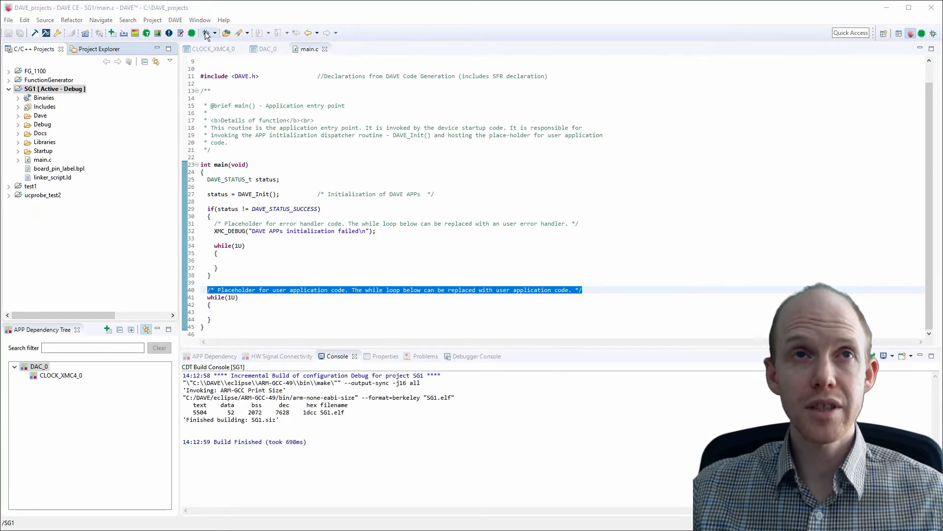
Step: Create a GDB SEGGER J-Link configuration 'SG1 Debug' for Debug\SG1.elf and launch debugging
{"action": "left_click", "coordinate": [206, 32]}
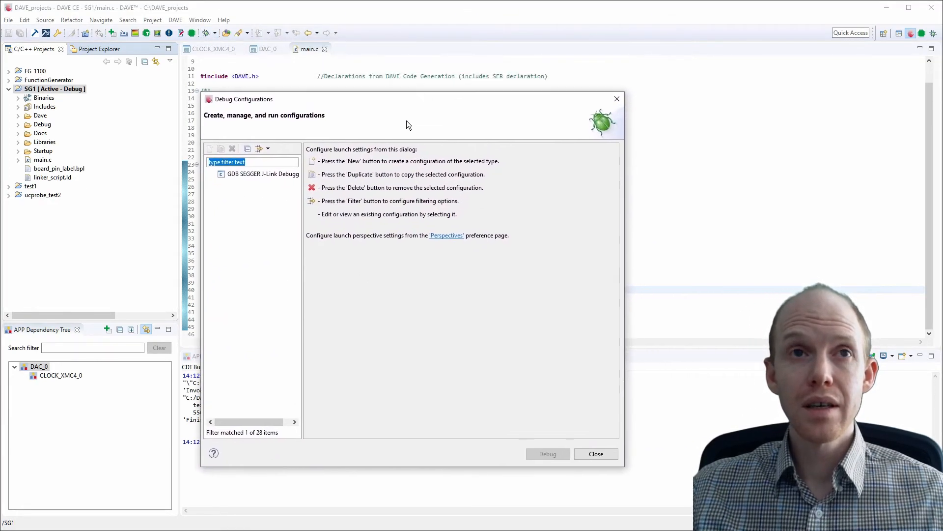
{"action": "left_click", "coordinate": [263, 173]}
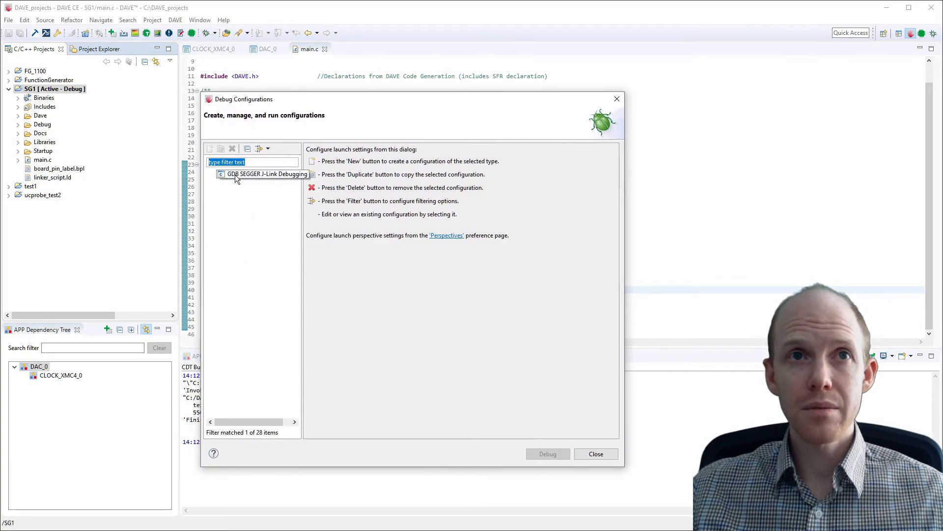
{"action": "left_click", "coordinate": [264, 173]}
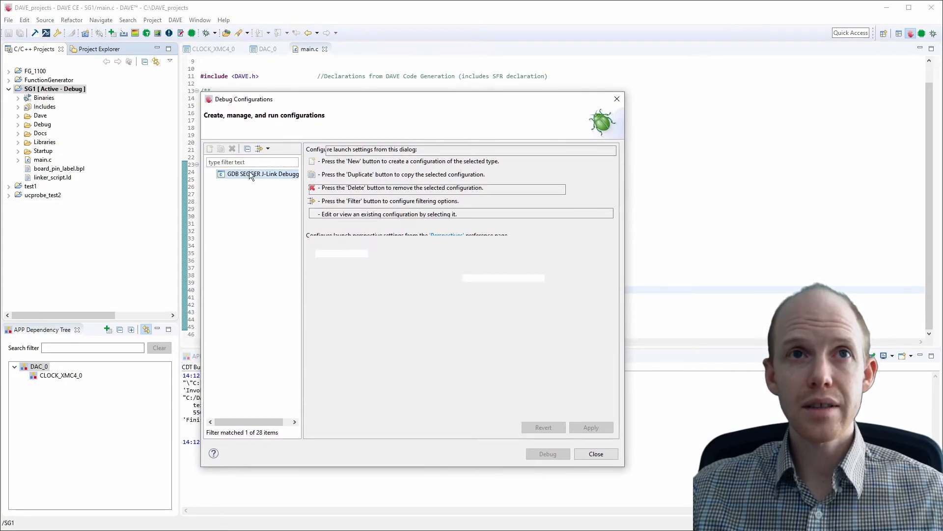
{"action": "left_click", "coordinate": [263, 174]}
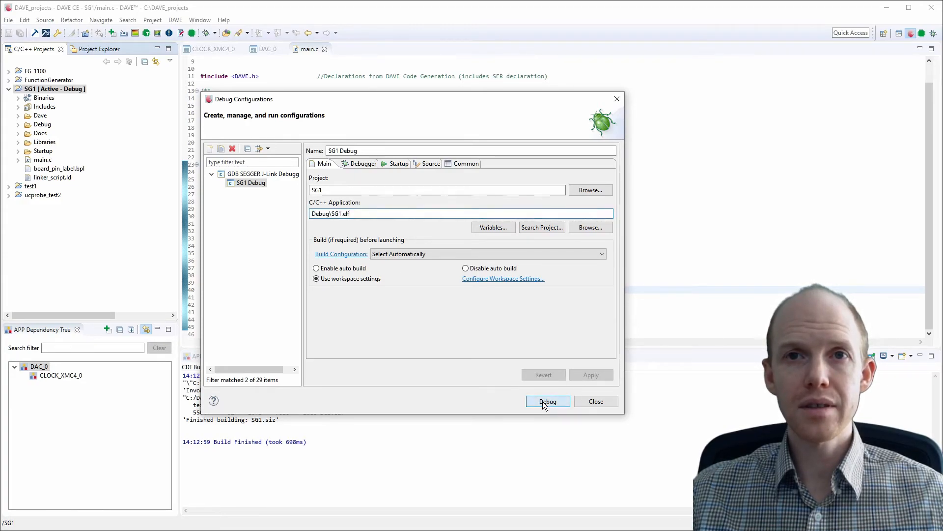
{"action": "left_click", "coordinate": [547, 401]}
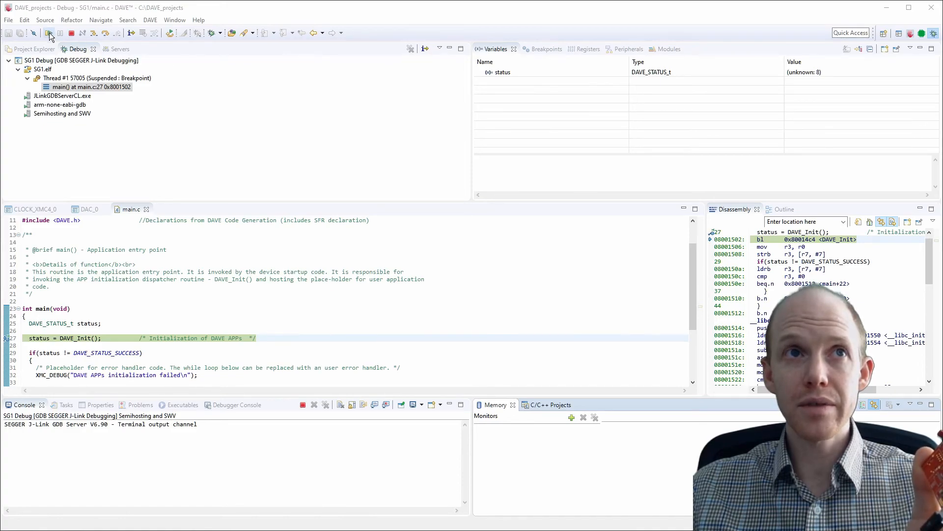
Step: Resume the program halted at main so the thread runs on the target
{"action": "left_click", "coordinate": [49, 34]}
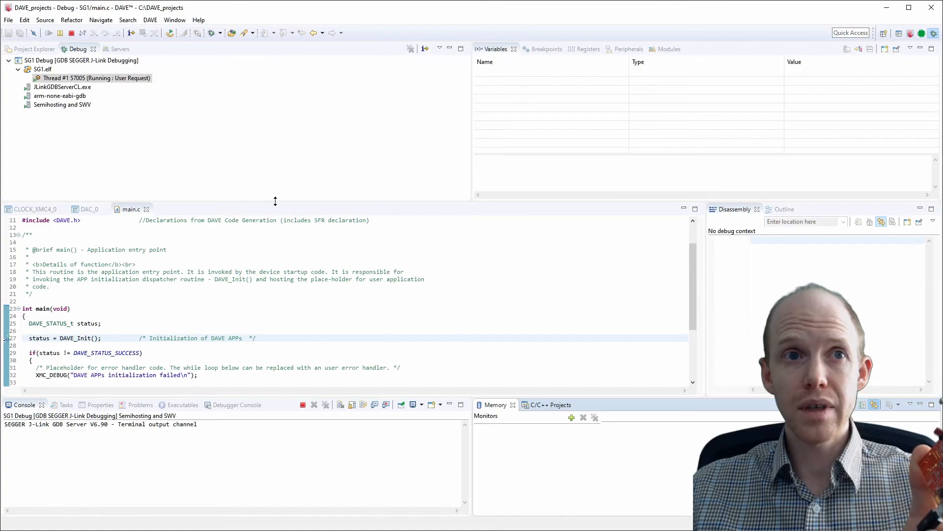
{"action": "mouse_move", "coordinate": [276, 363]}
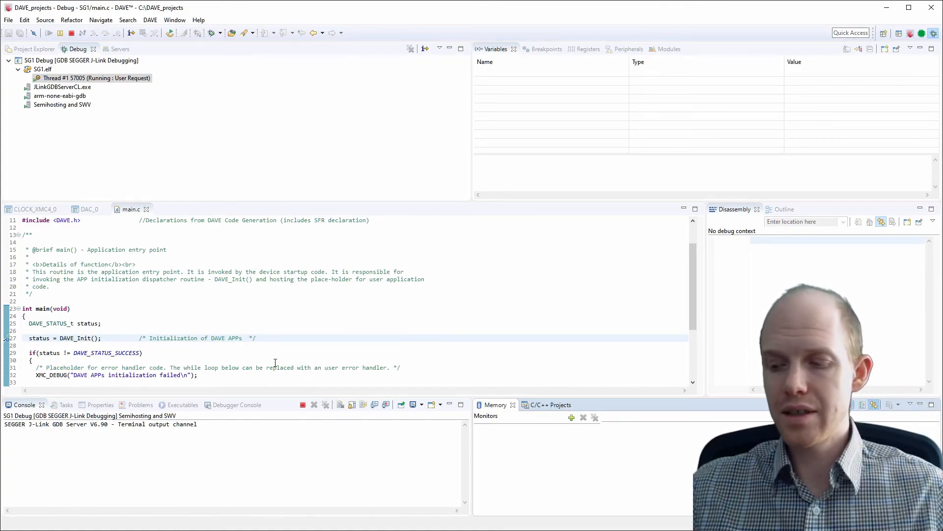
{"action": "mouse_move", "coordinate": [85, 15]}
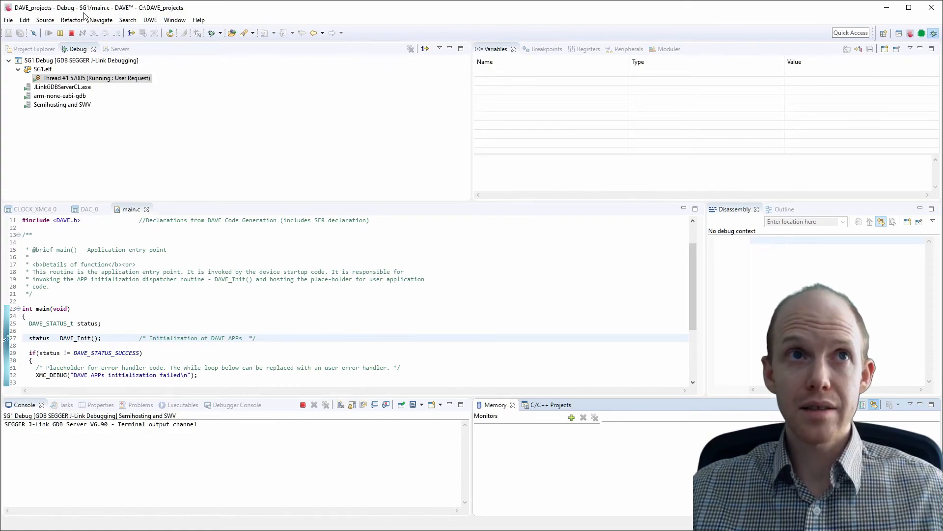
Step: Terminate the debug session and return to the DAVE CE perspective with main.c
{"action": "left_click", "coordinate": [70, 33]}
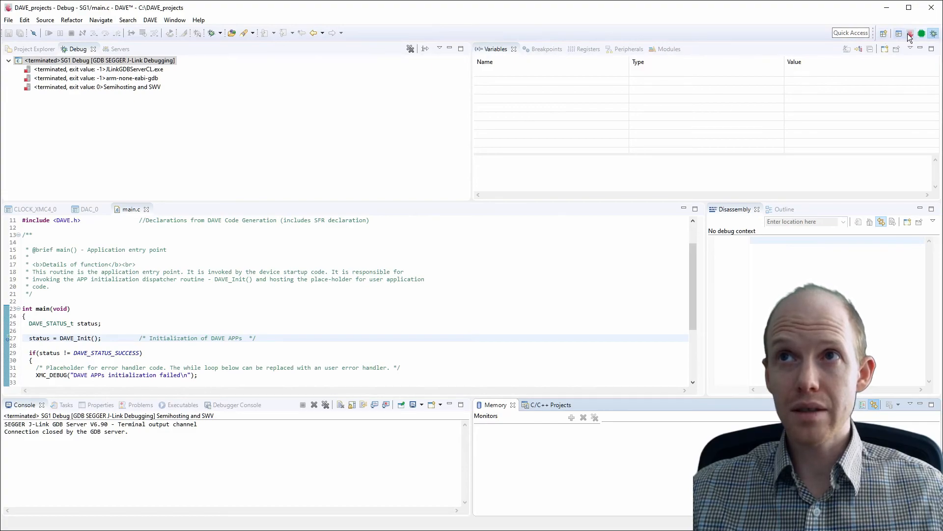
{"action": "mouse_move", "coordinate": [910, 34]}
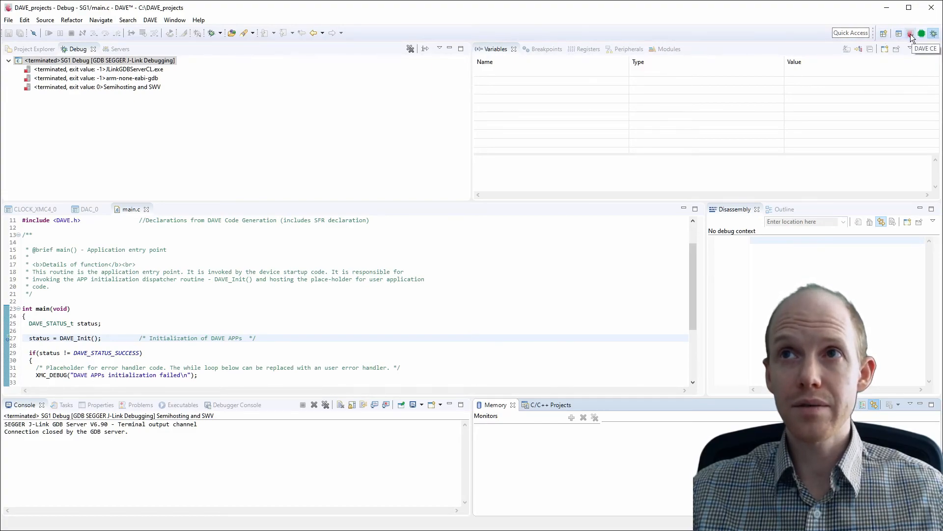
{"action": "left_click", "coordinate": [909, 33]}
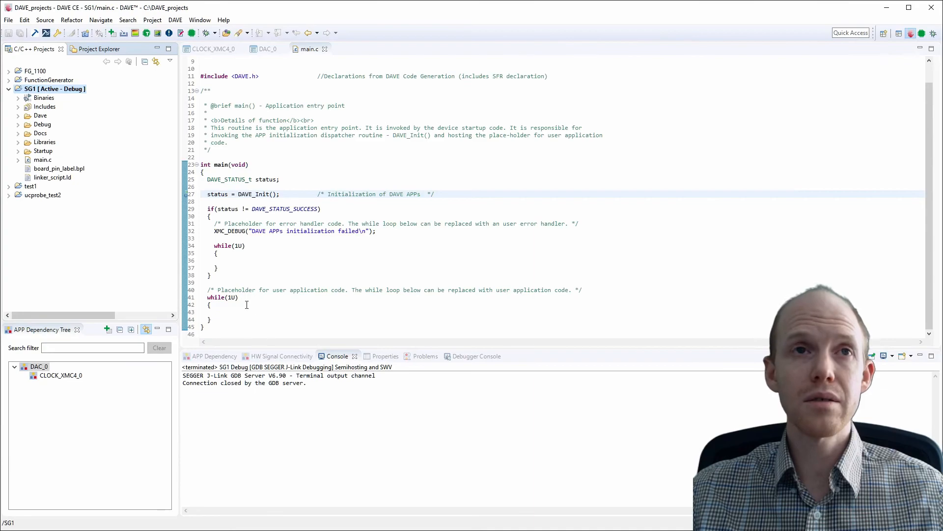